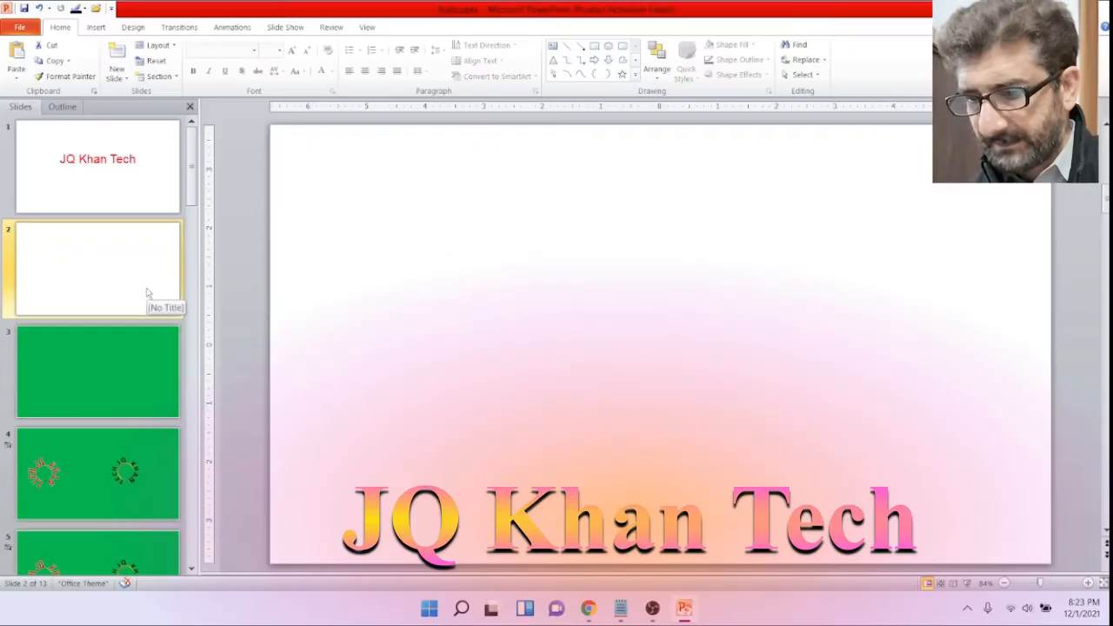
Step: Glance at the title slide and return to the blank second slide for the triangle
left_click(97, 165)
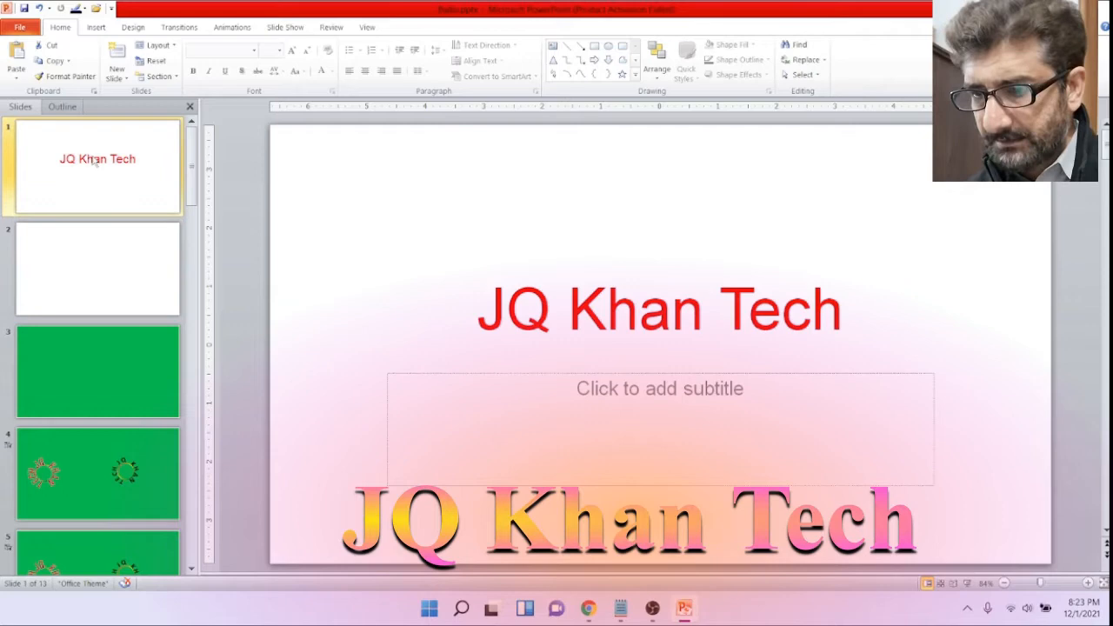
left_click(97, 268)
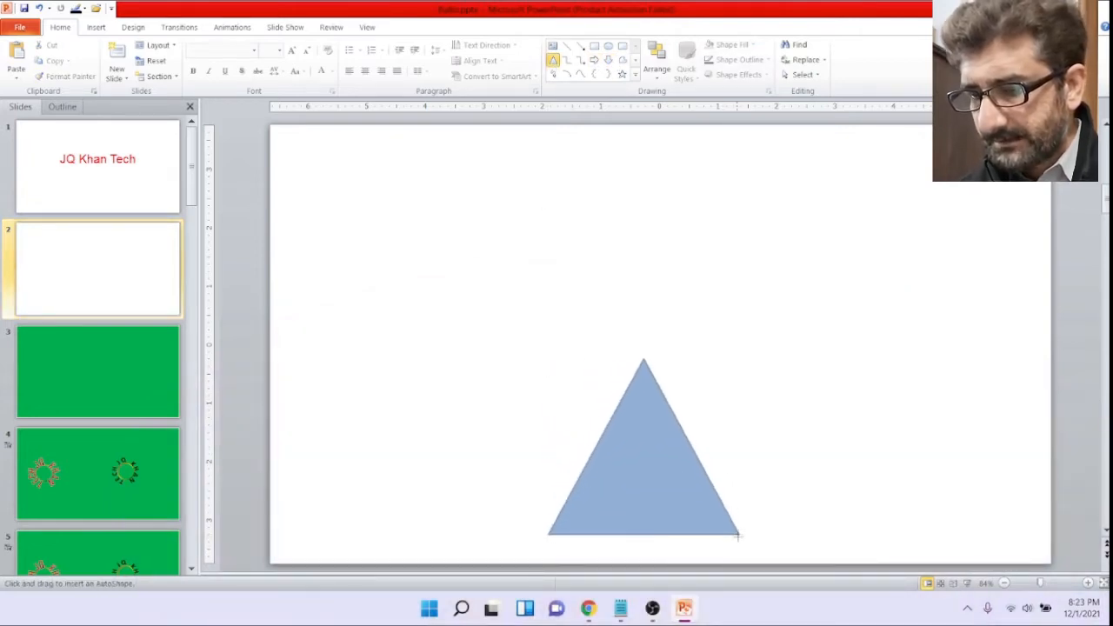
Step: Duplicate the triangle and give the left copy a solid gray fill via Format Shape
left_click(642, 469)
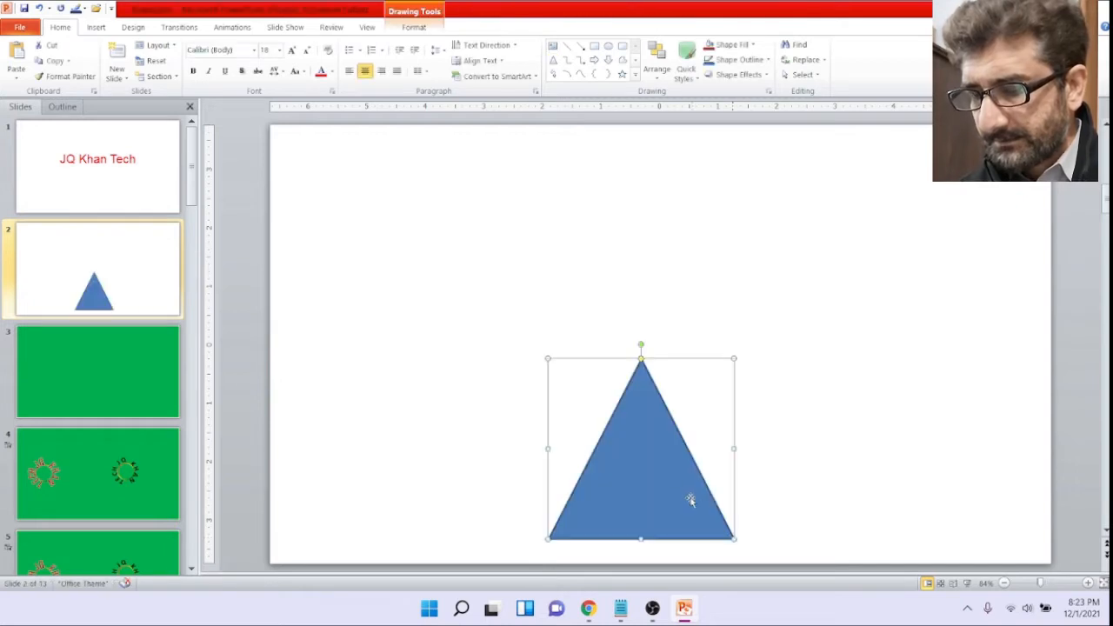
mouse_move(658, 460)
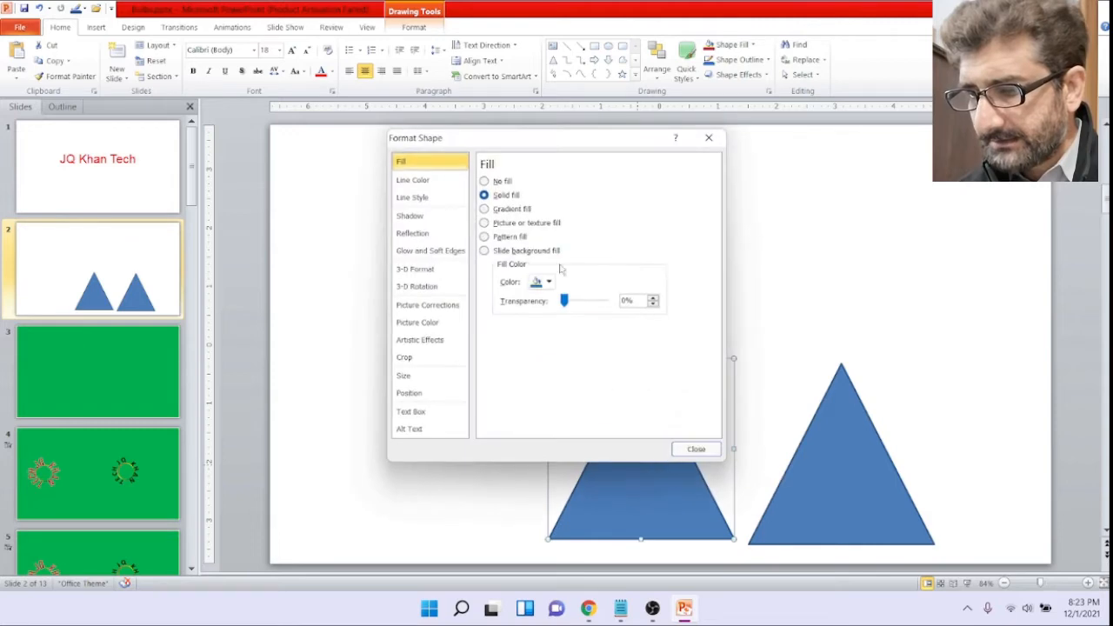
left_click(550, 282)
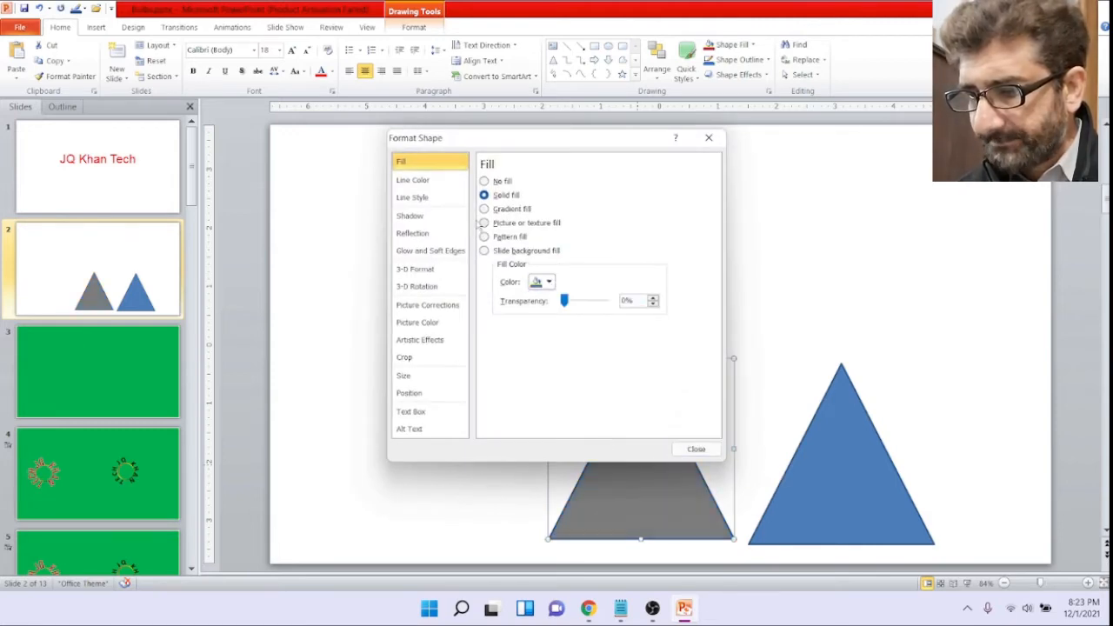
left_click(414, 179)
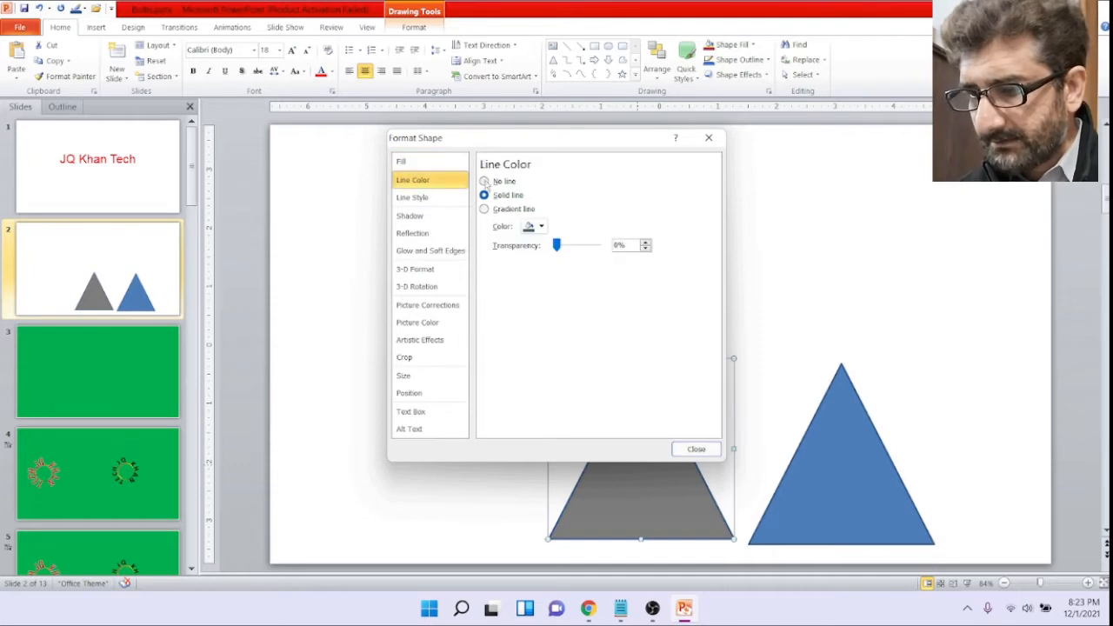
left_click(484, 180)
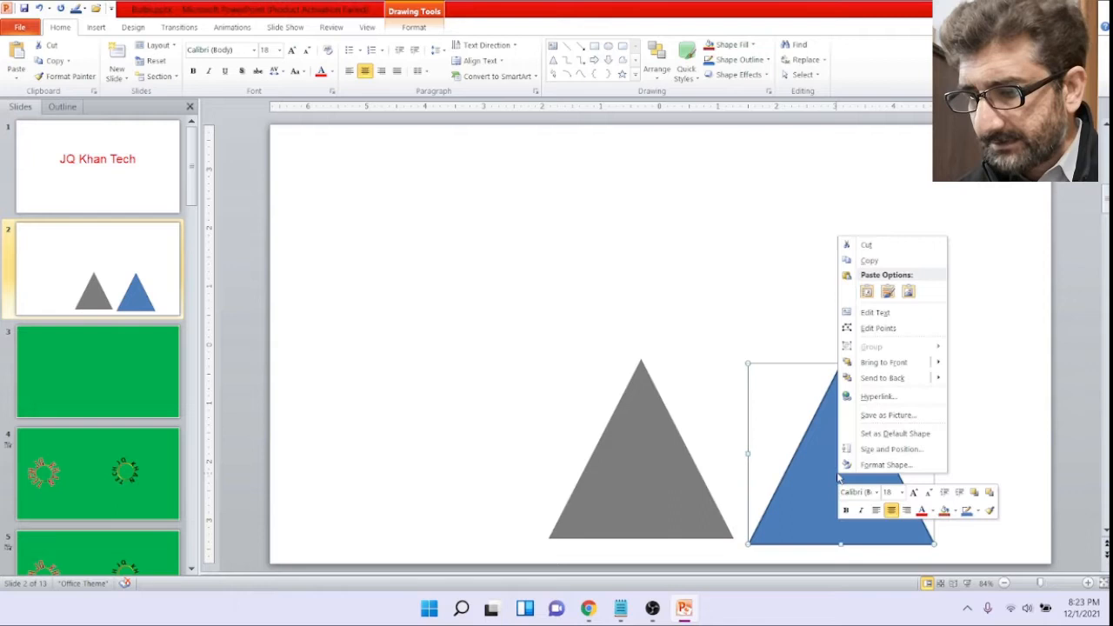
Step: Set the right triangle to no fill with a 5 pt blue outline and lay it over the gray one
left_click(887, 464)
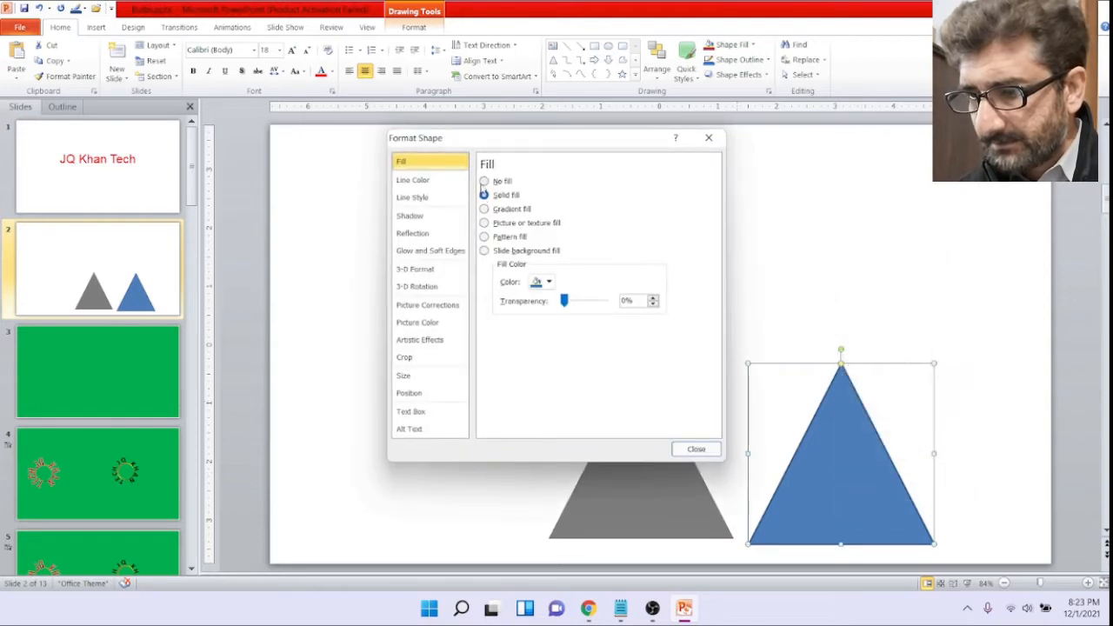
left_click(483, 180)
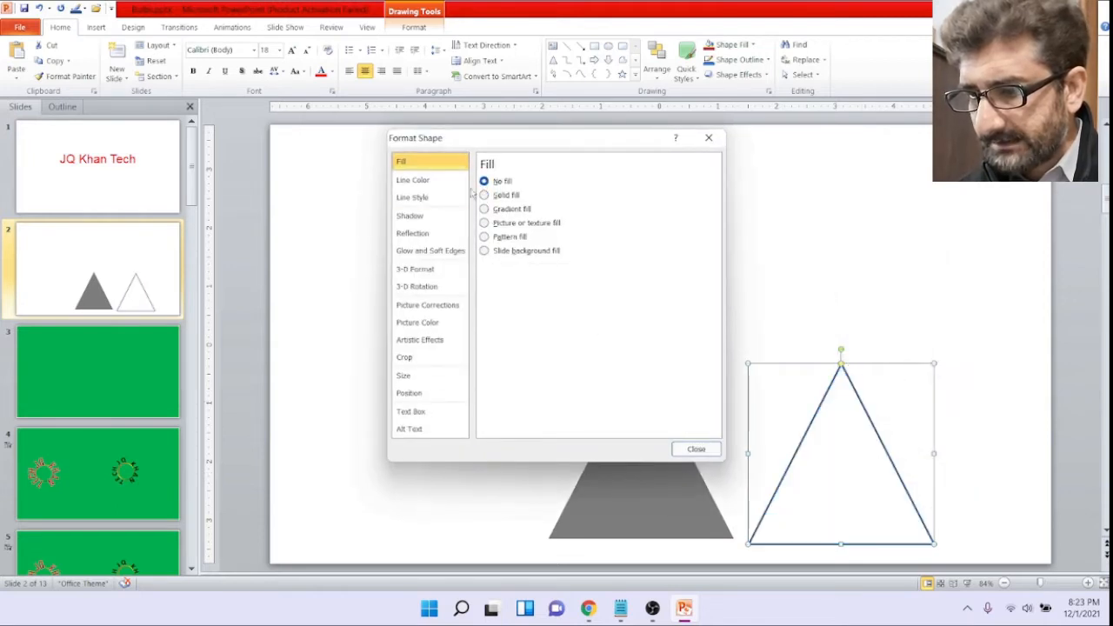
left_click(414, 179)
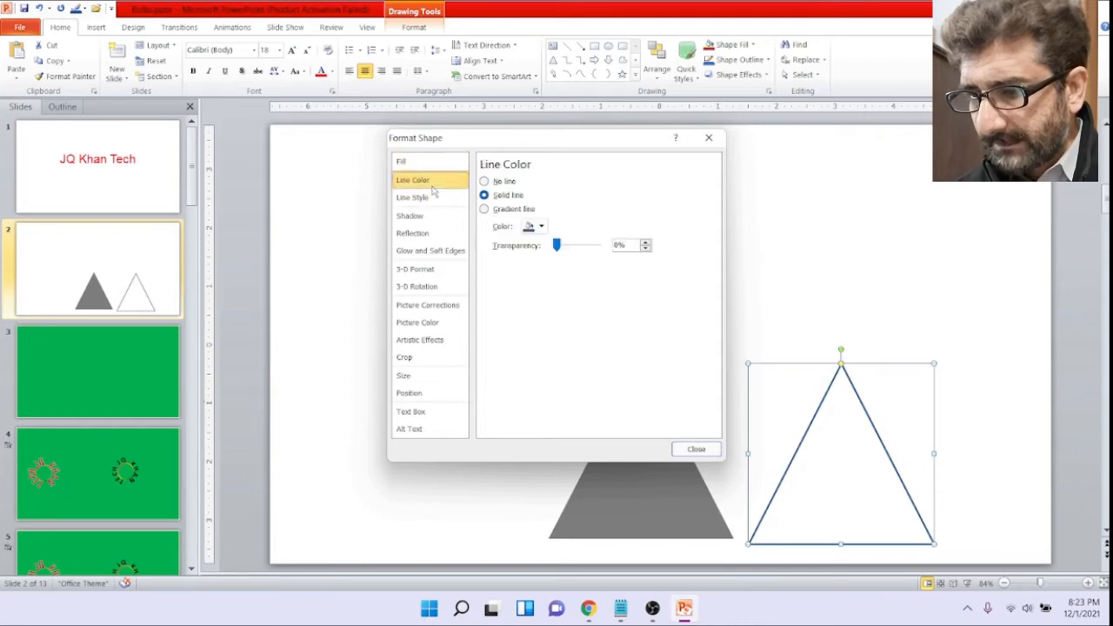
left_click(411, 197)
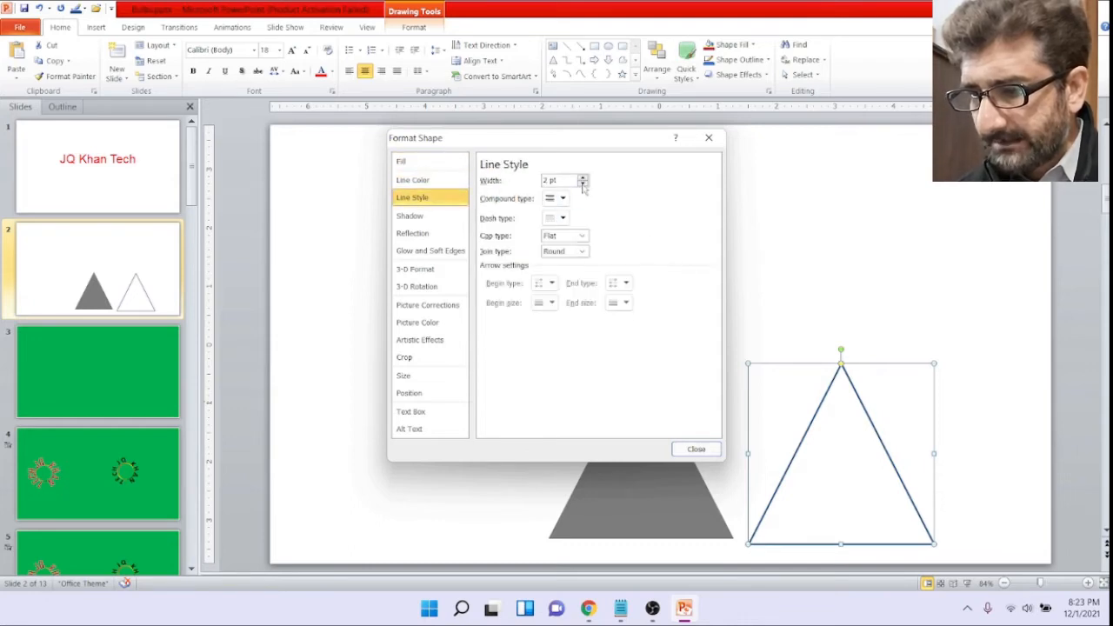
triple_click(560, 179)
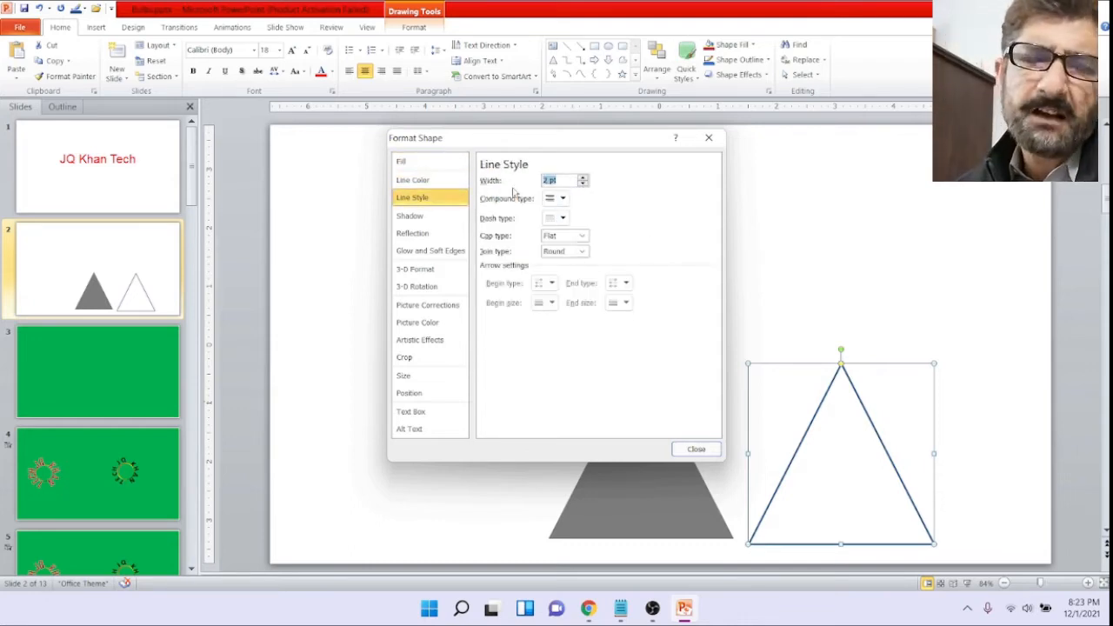
left_click(583, 177)
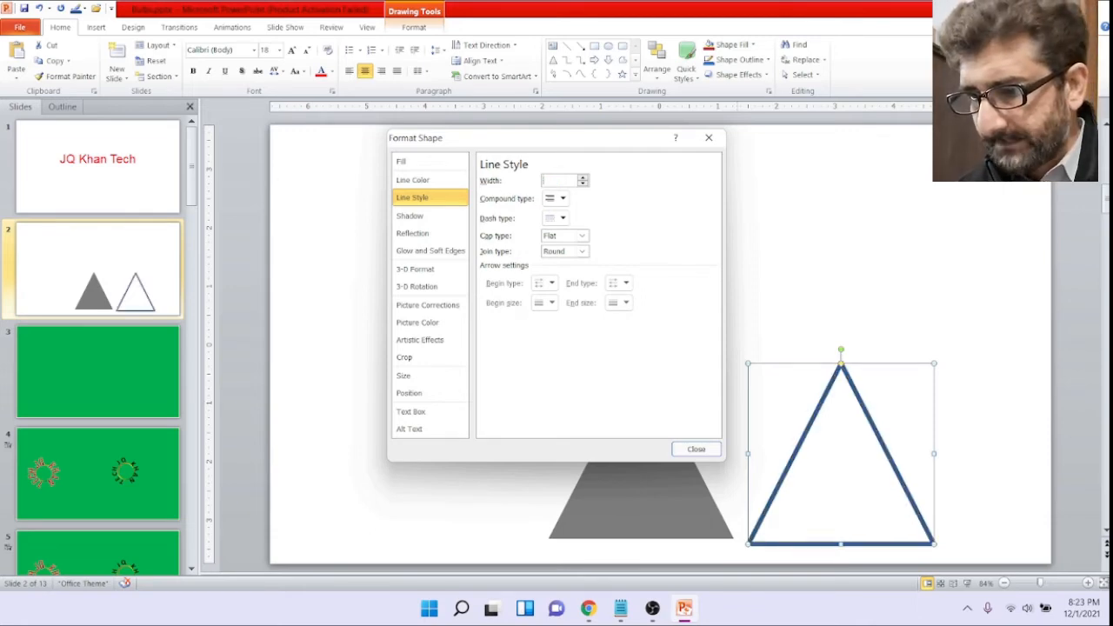
type("5")
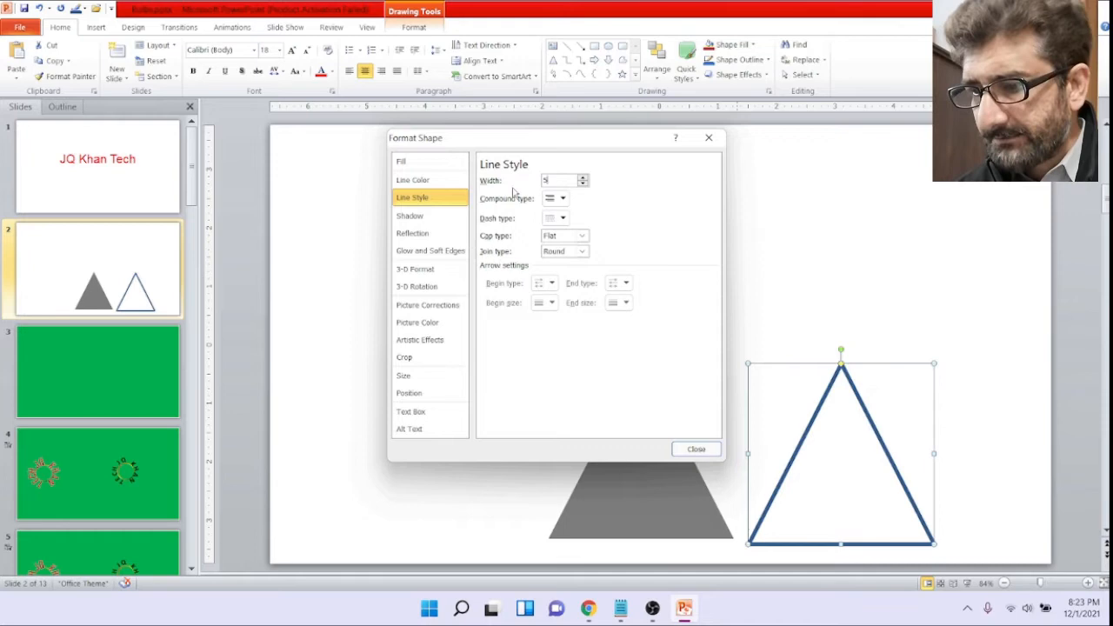
left_click(695, 449)
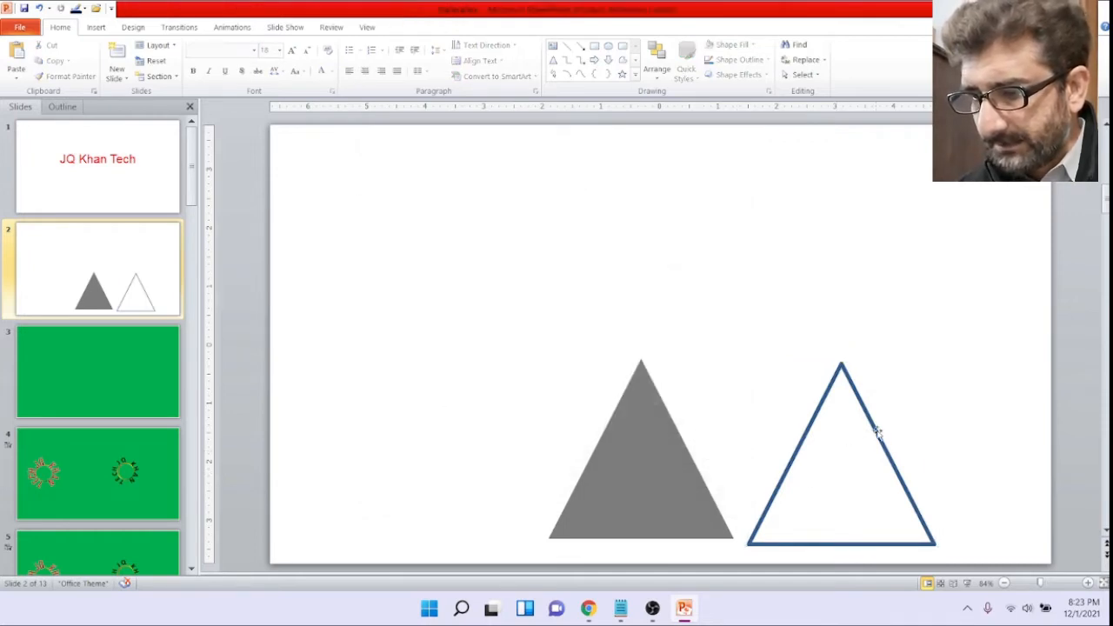
left_click(842, 435)
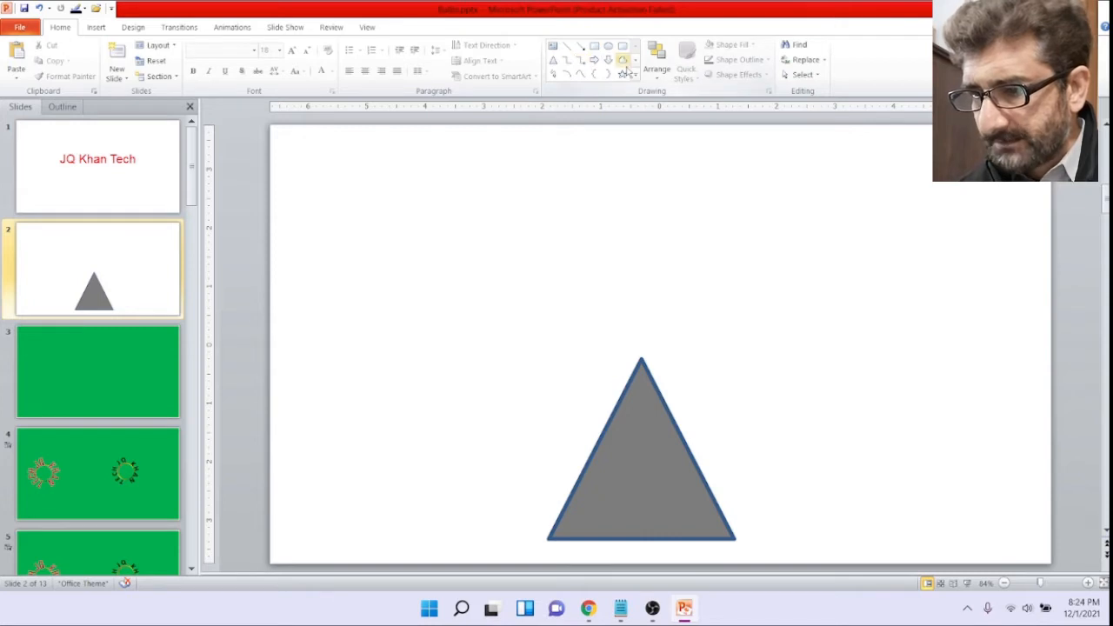
Step: Draw a thin rectangle bar from the Shapes gallery and place it above the triangle
left_click(634, 59)
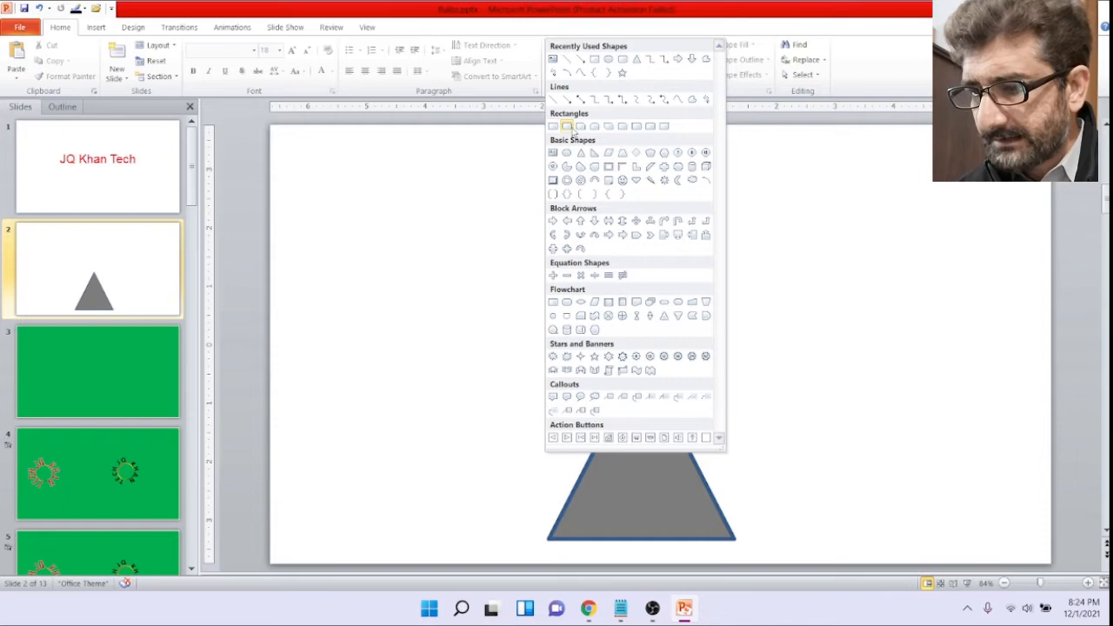
left_click(579, 153)
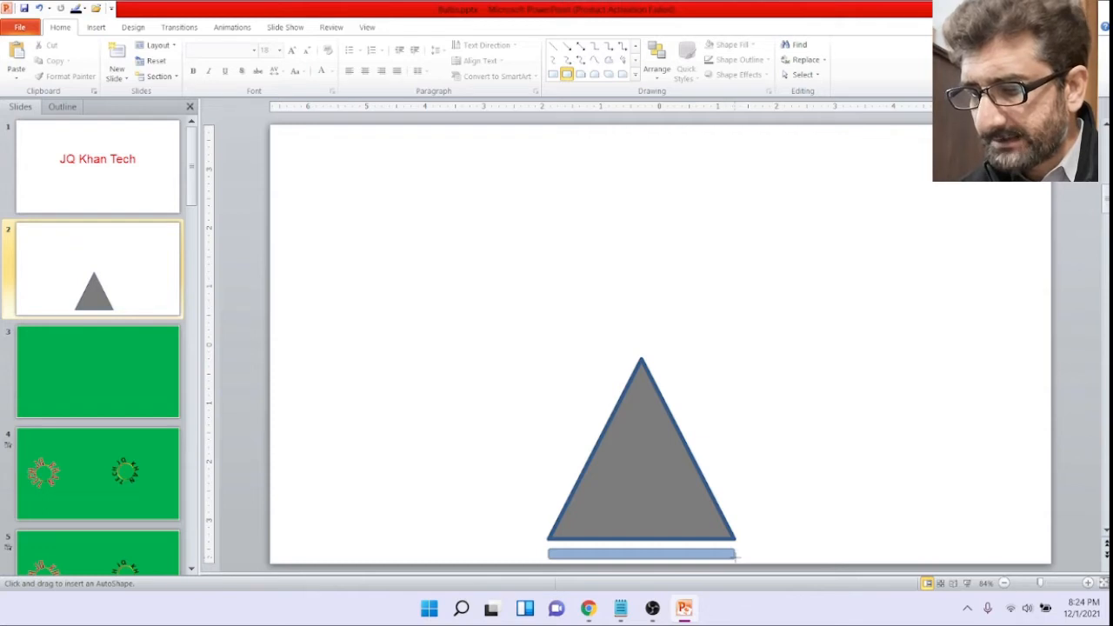
left_click(640, 553)
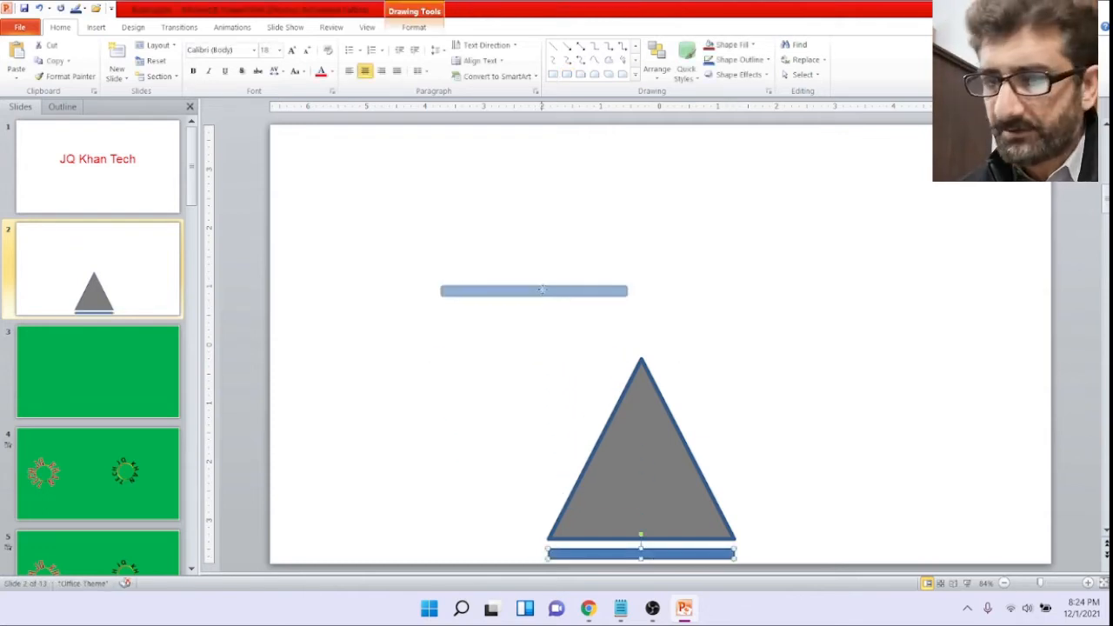
left_click(534, 291)
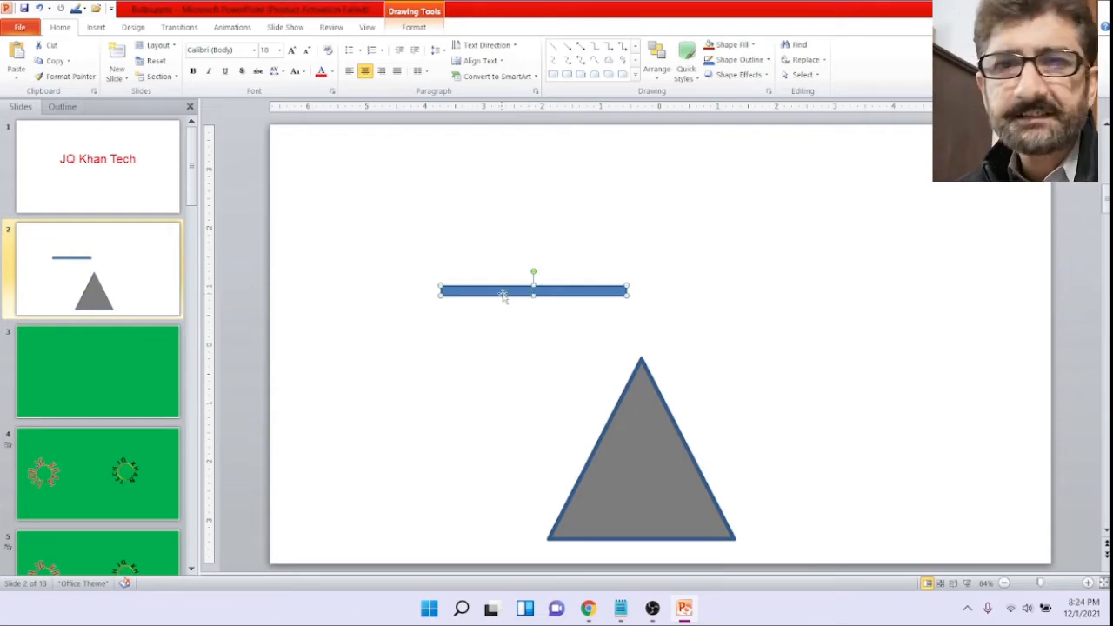
Step: Adjust the bar's line color in Format Shape from its right-click menu
right_click(504, 292)
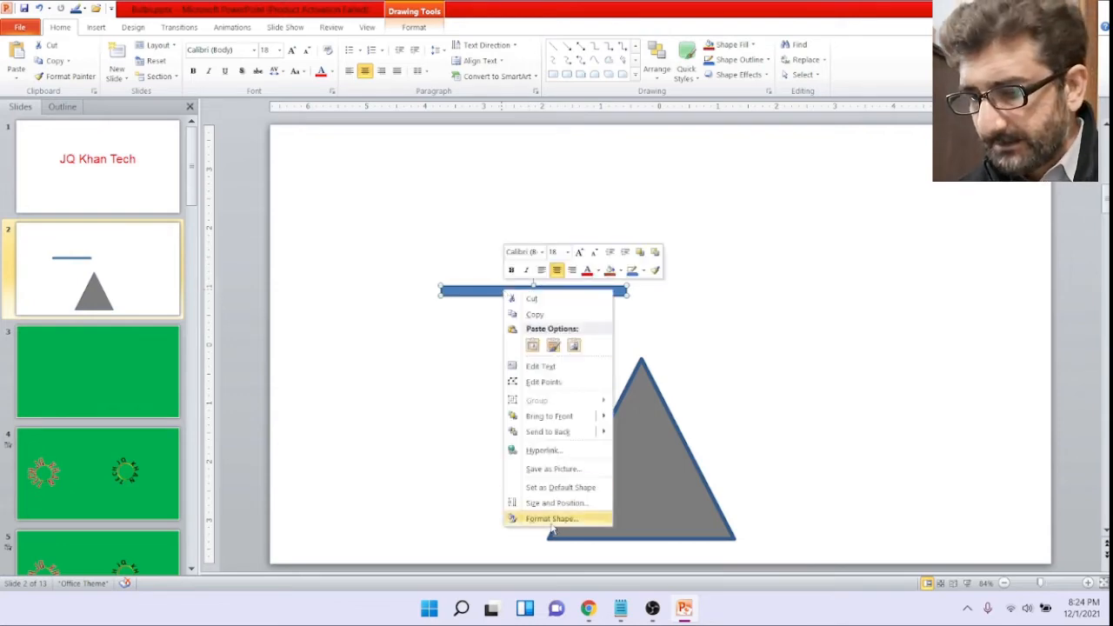
left_click(551, 518)
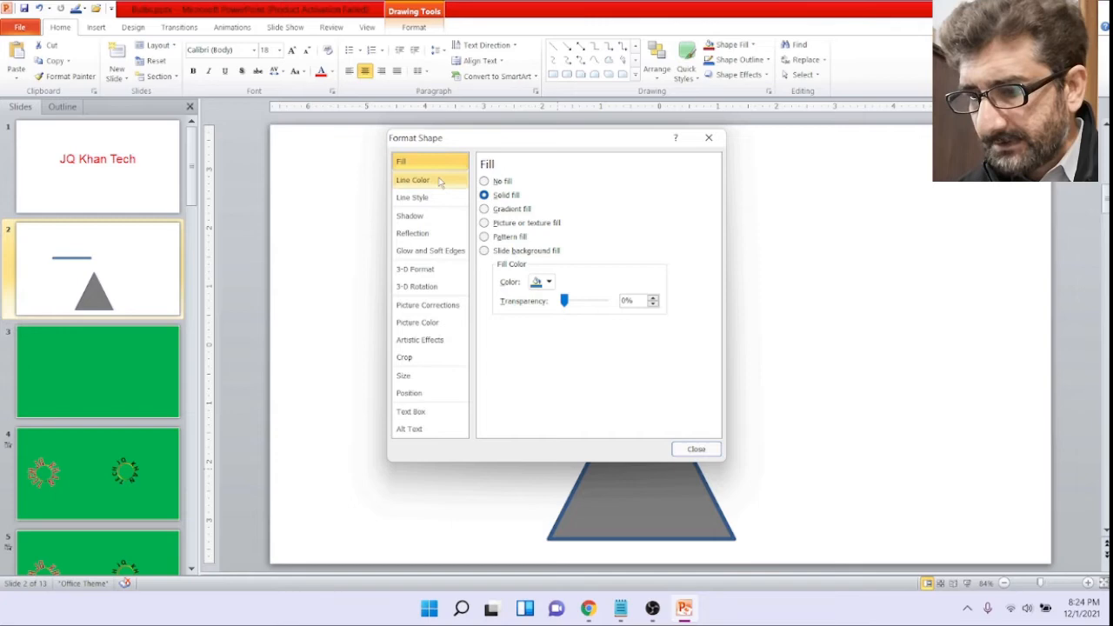
left_click(414, 179)
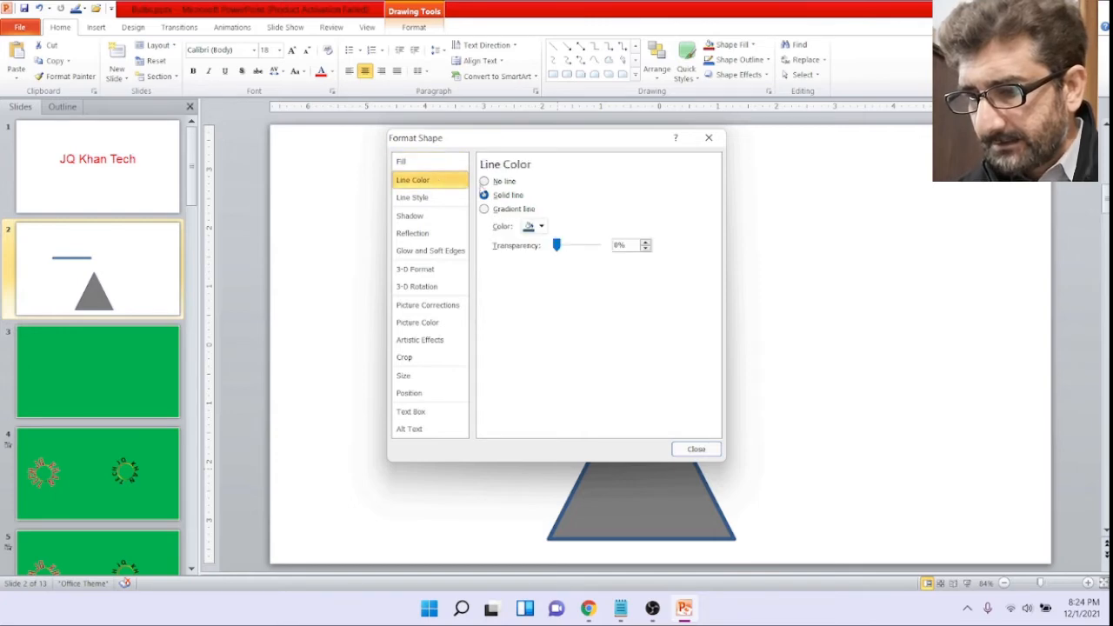
left_click(541, 226)
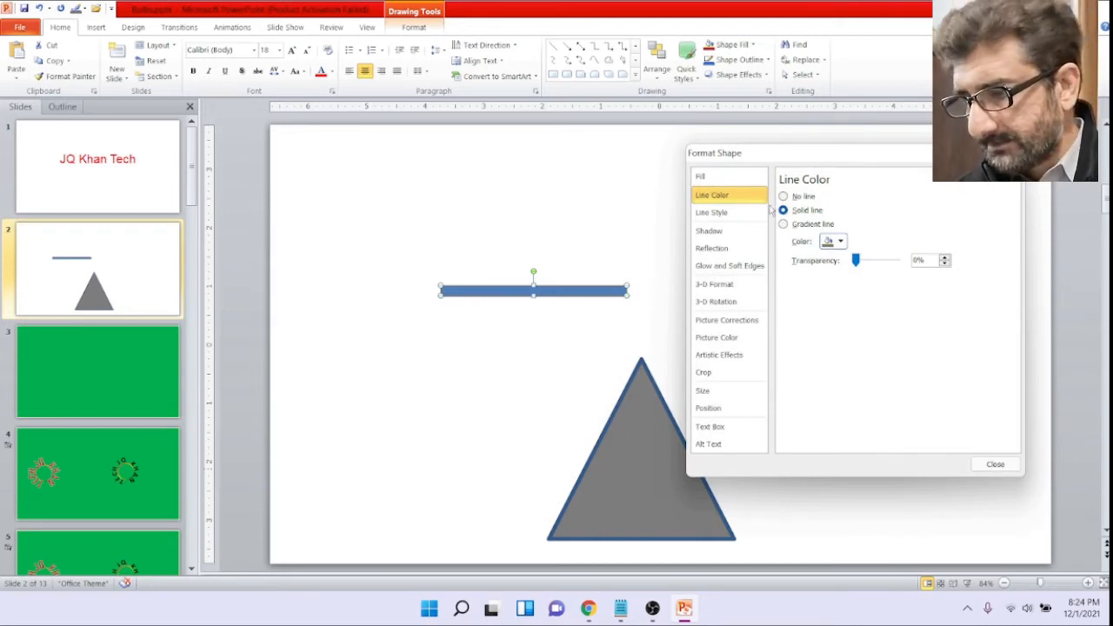
Step: Give the bar a solid gray fill and remove its outline
left_click(699, 175)
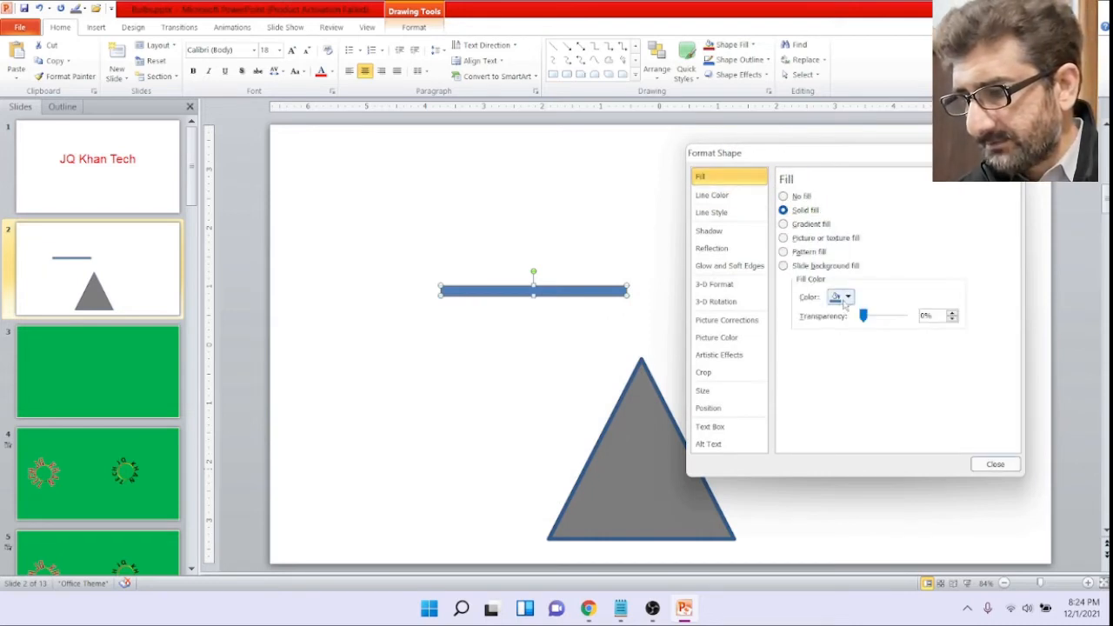
left_click(848, 296)
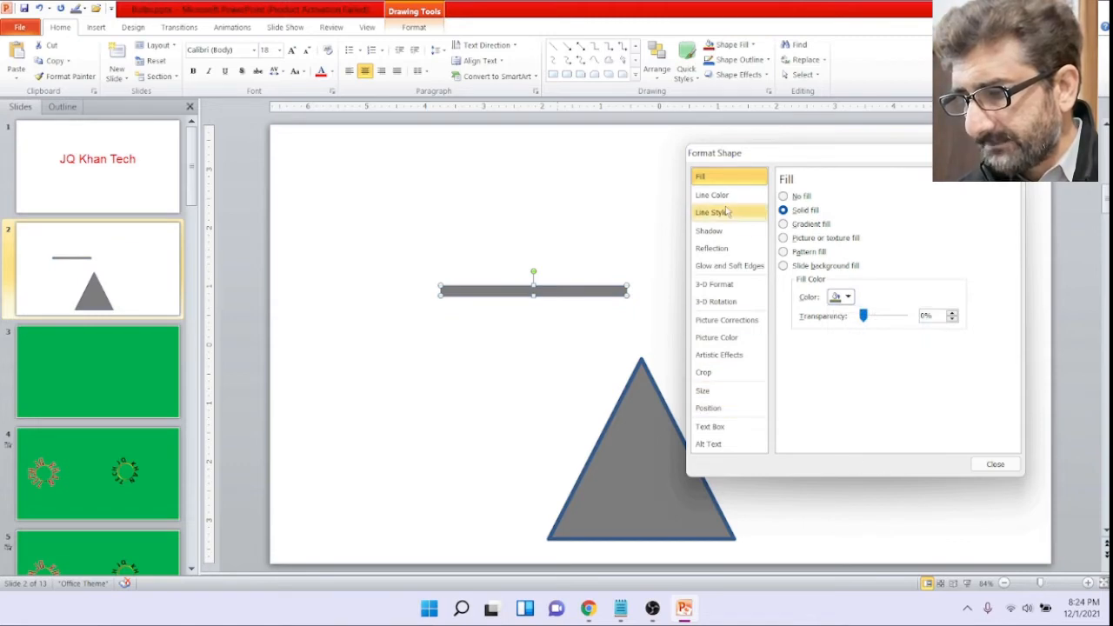
left_click(712, 195)
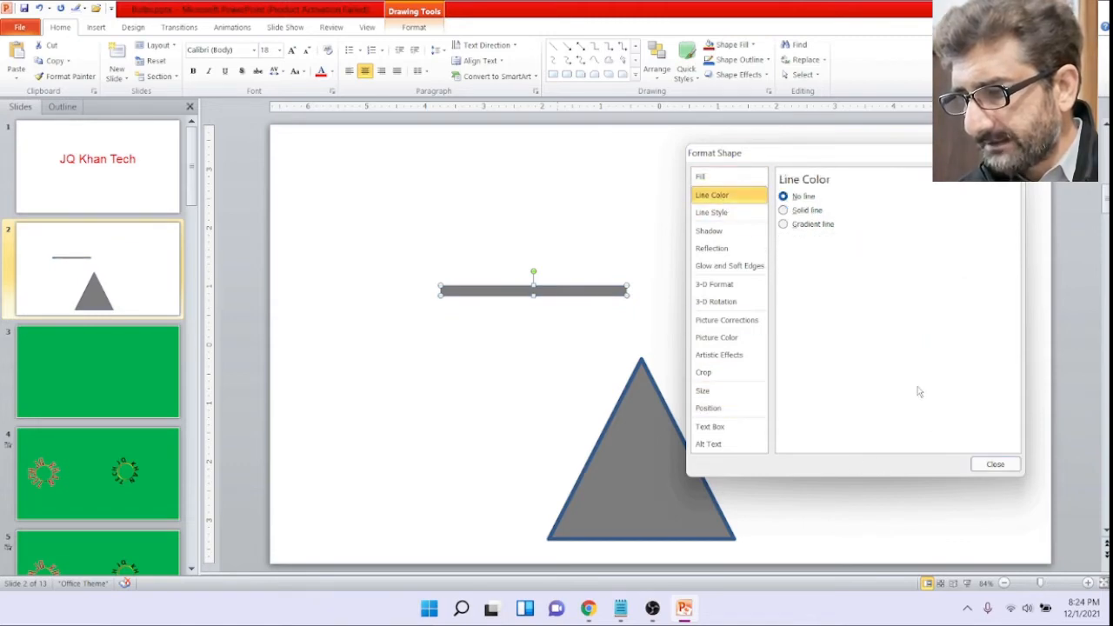
left_click(994, 462)
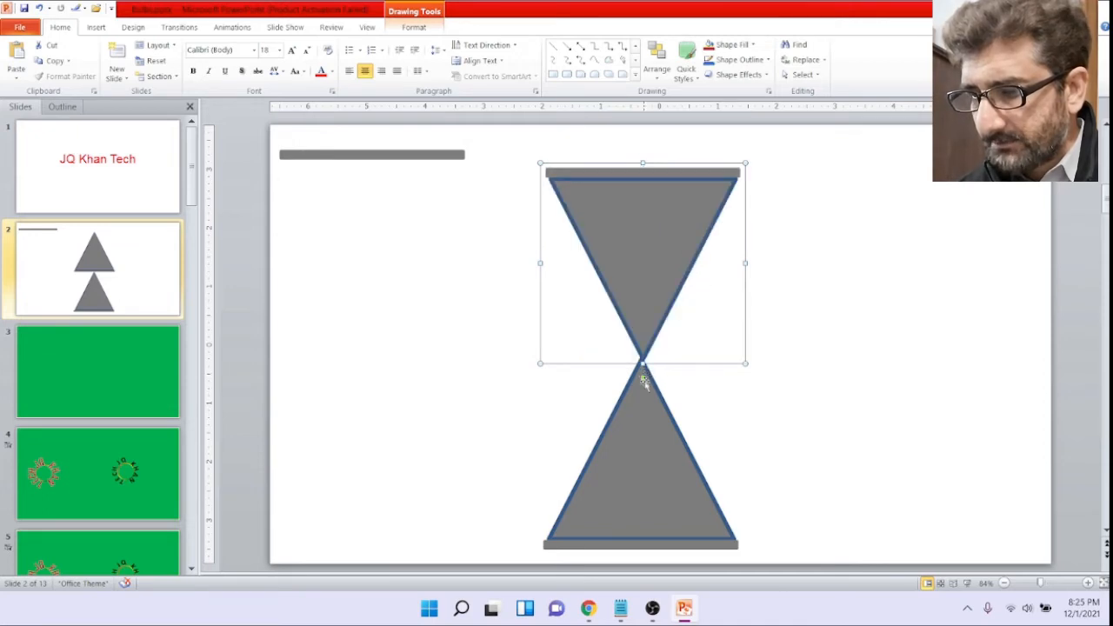
left_click(824, 439)
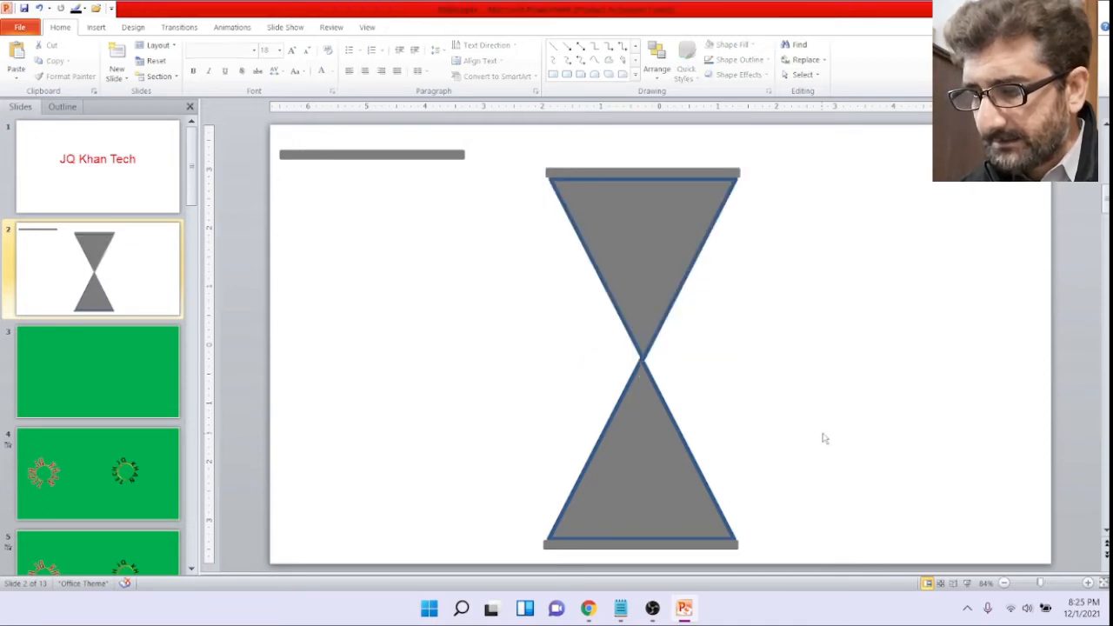
left_click(642, 244)
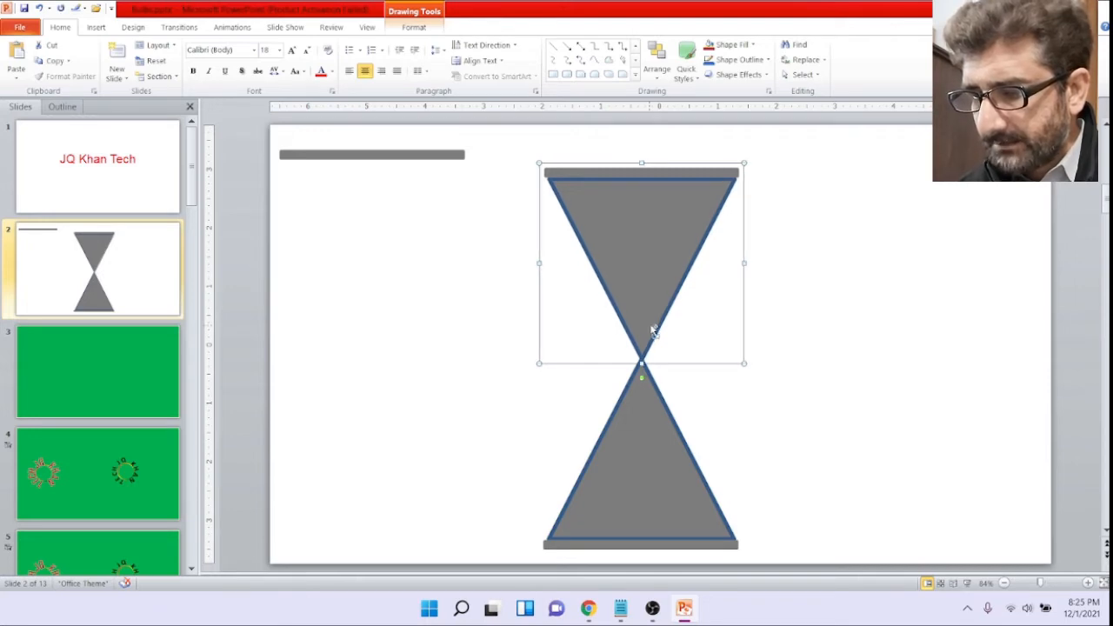
left_click(727, 407)
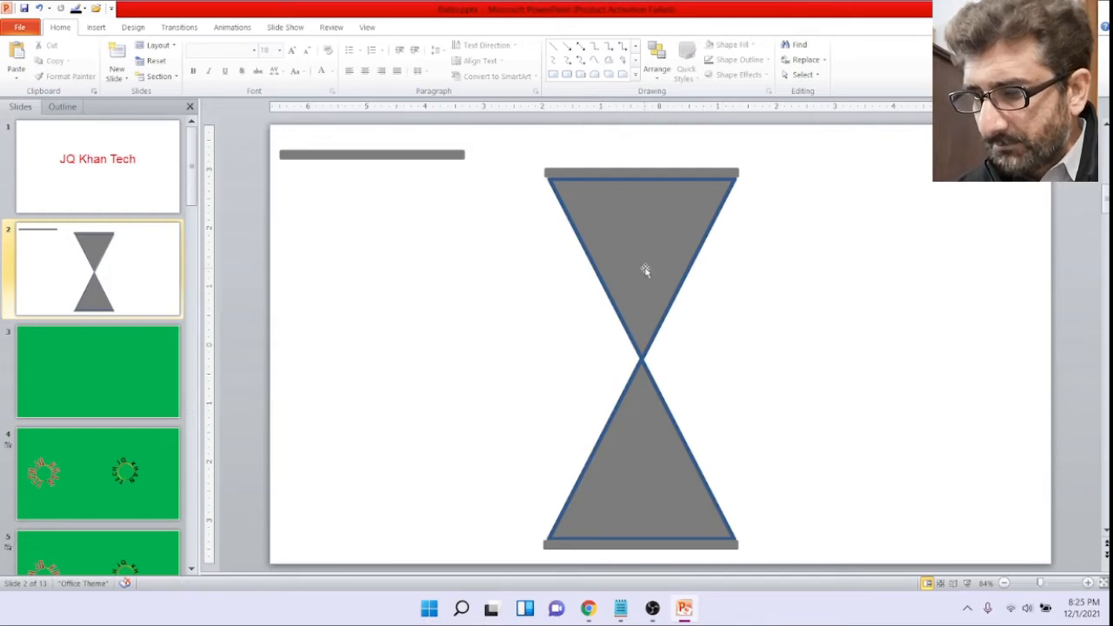
right_click(642, 270)
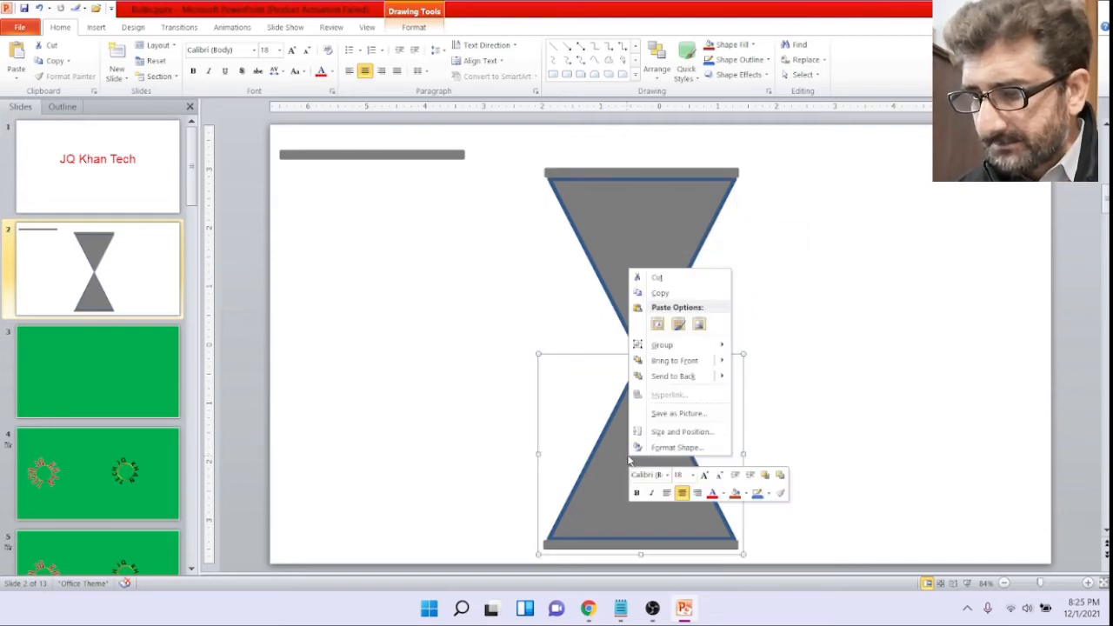
mouse_move(682, 431)
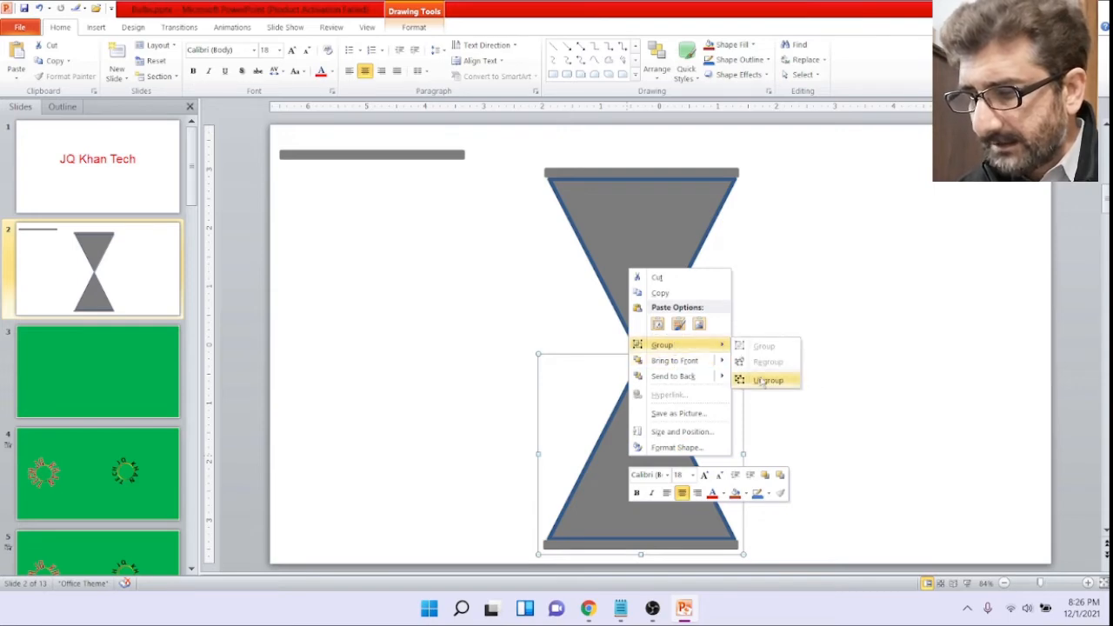
Step: Ungroup the hourglass into separate shapes and select the thin gray bar
left_click(769, 379)
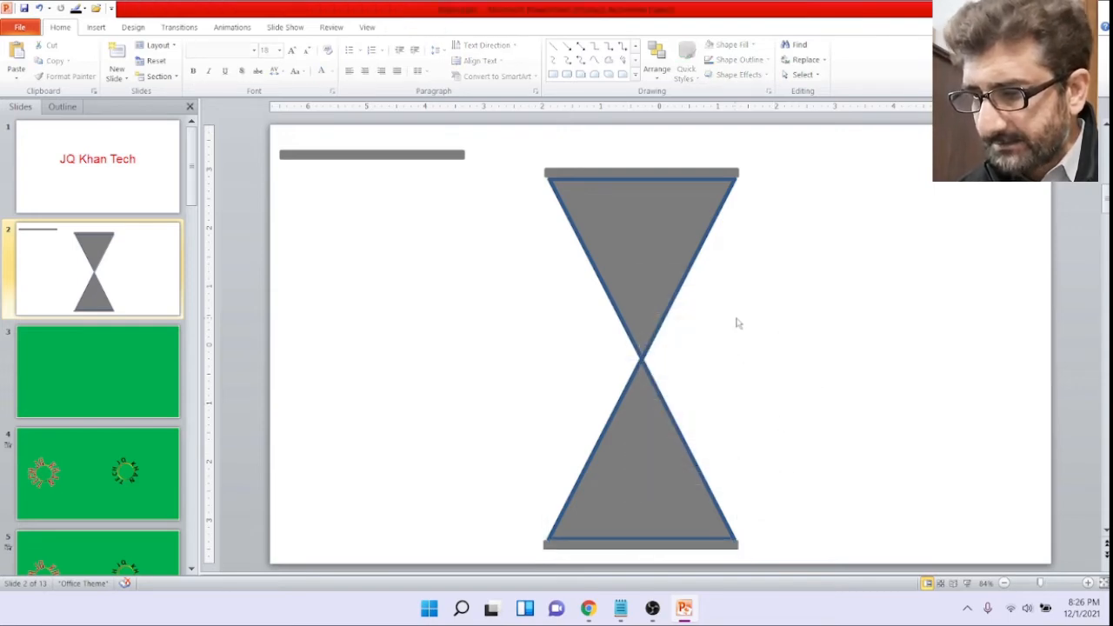
left_click(373, 153)
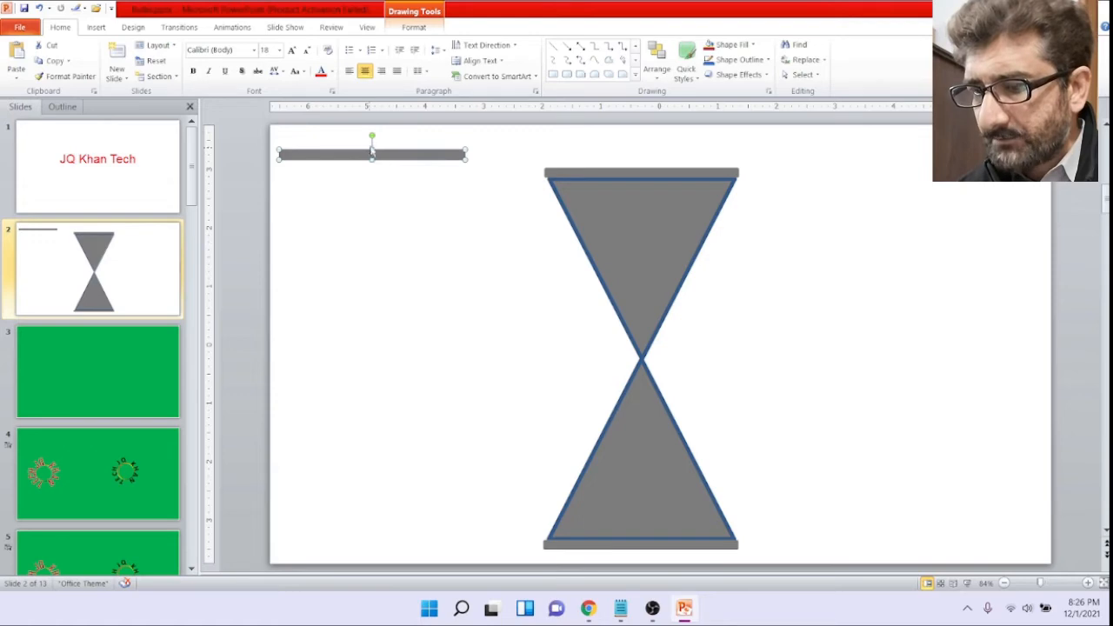
Step: Rotate the bar upright, give it a Wipe entrance and preview it inside the lower triangle
left_click_drag(372, 137, 374, 139)
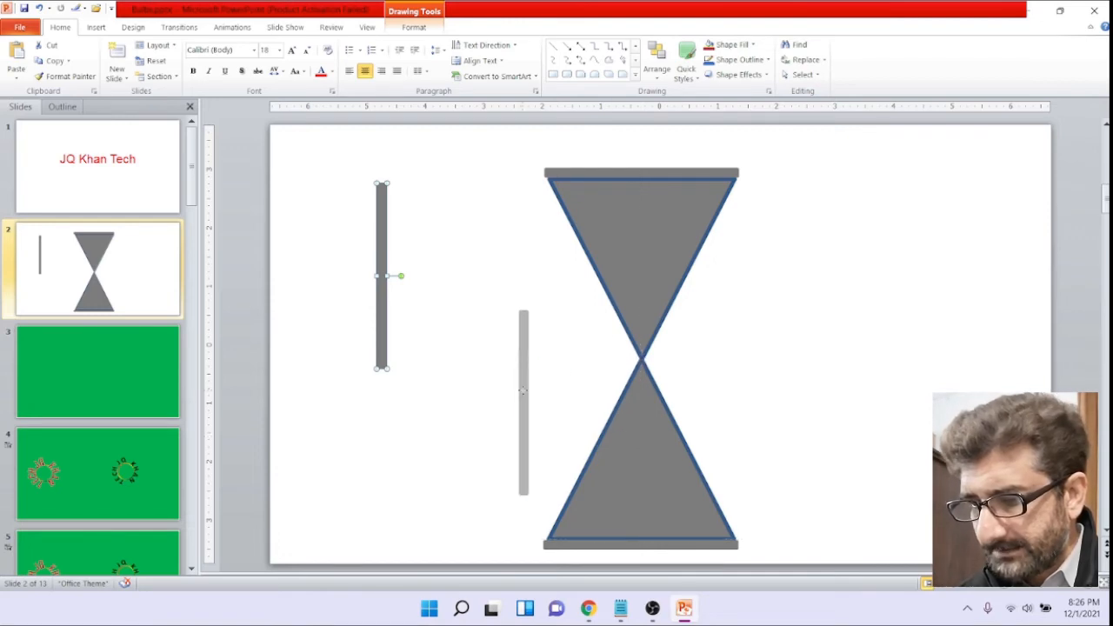
left_click(232, 28)
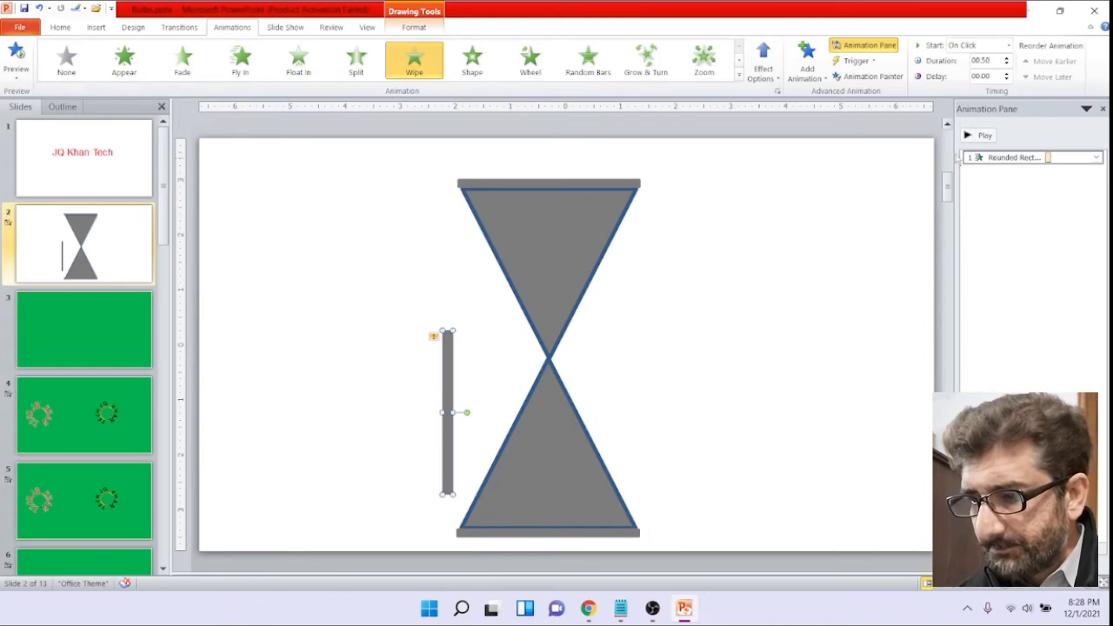
left_click(978, 136)
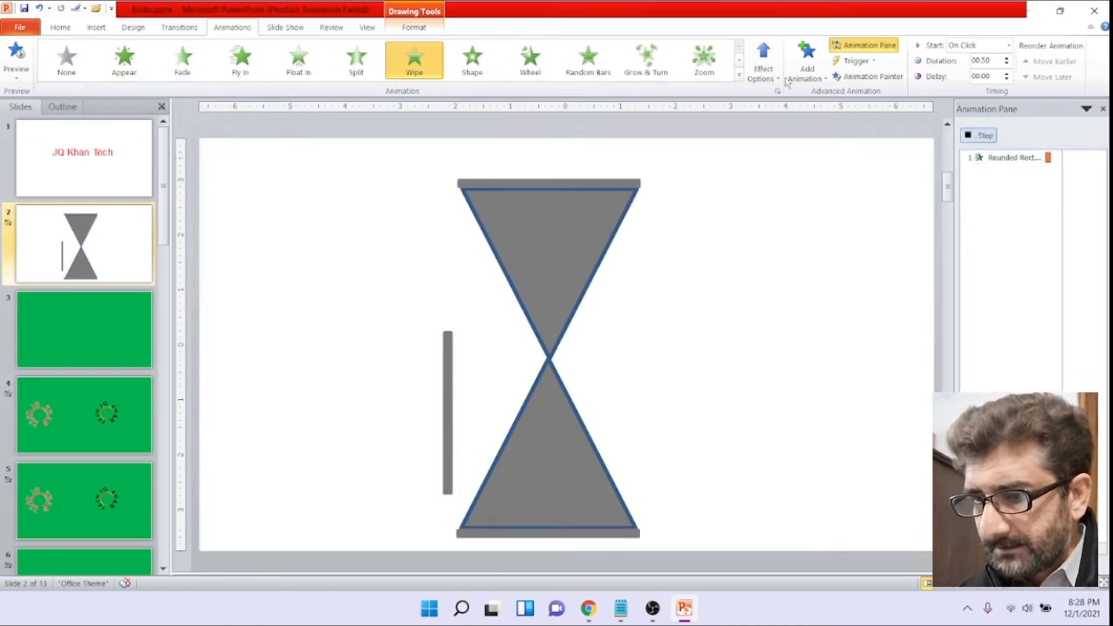
left_click(762, 61)
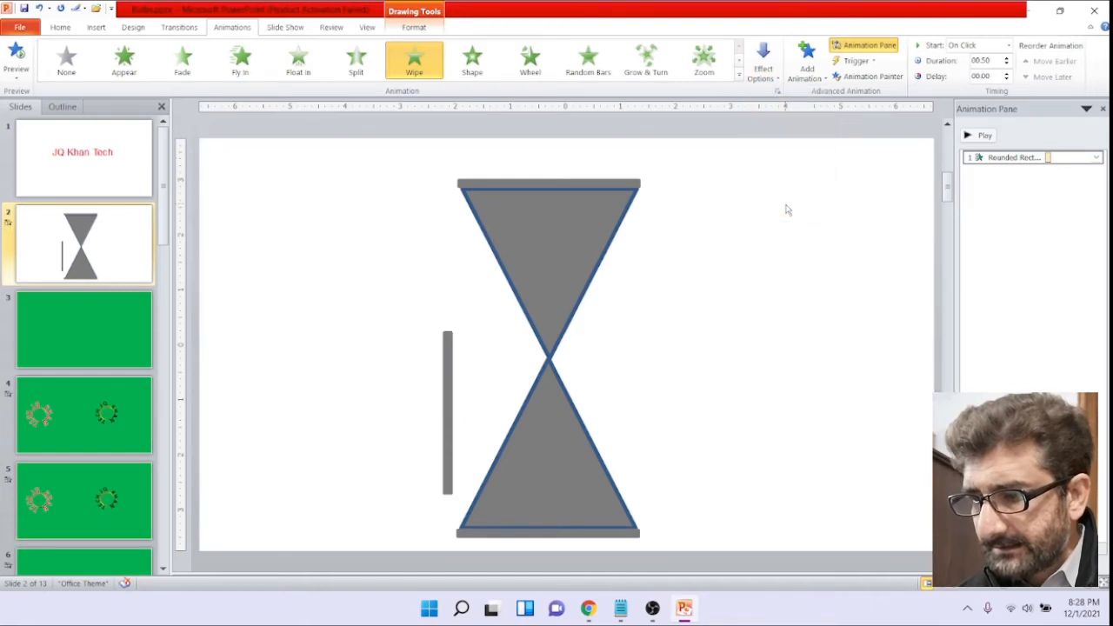
left_click(977, 136)
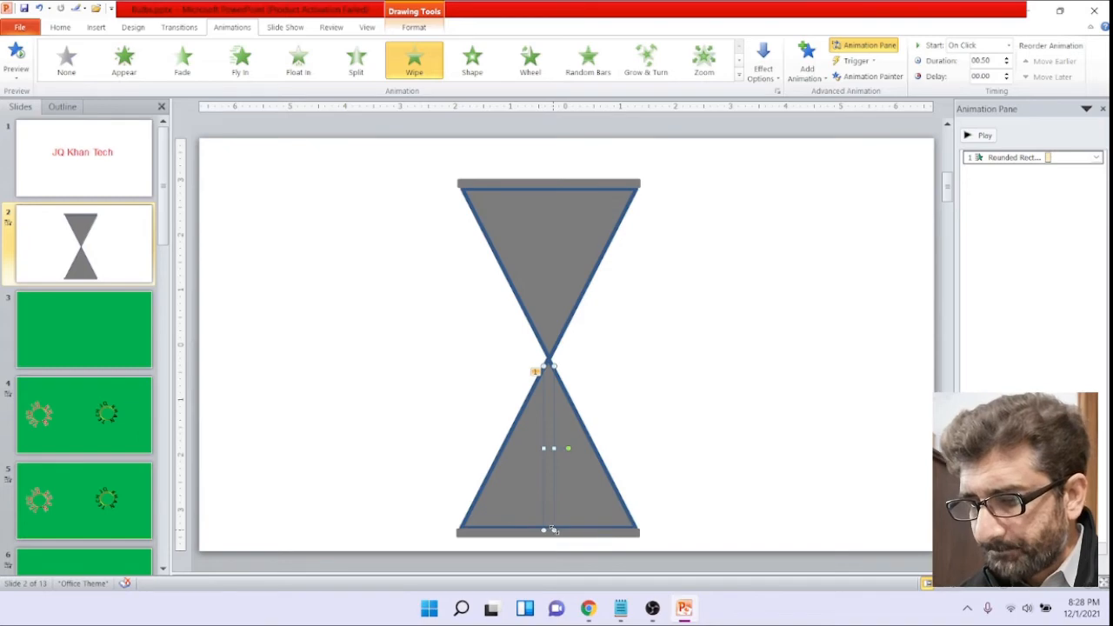
Step: Apply a Wipe exit to the upper triangle with direction From Top
left_click(574, 254)
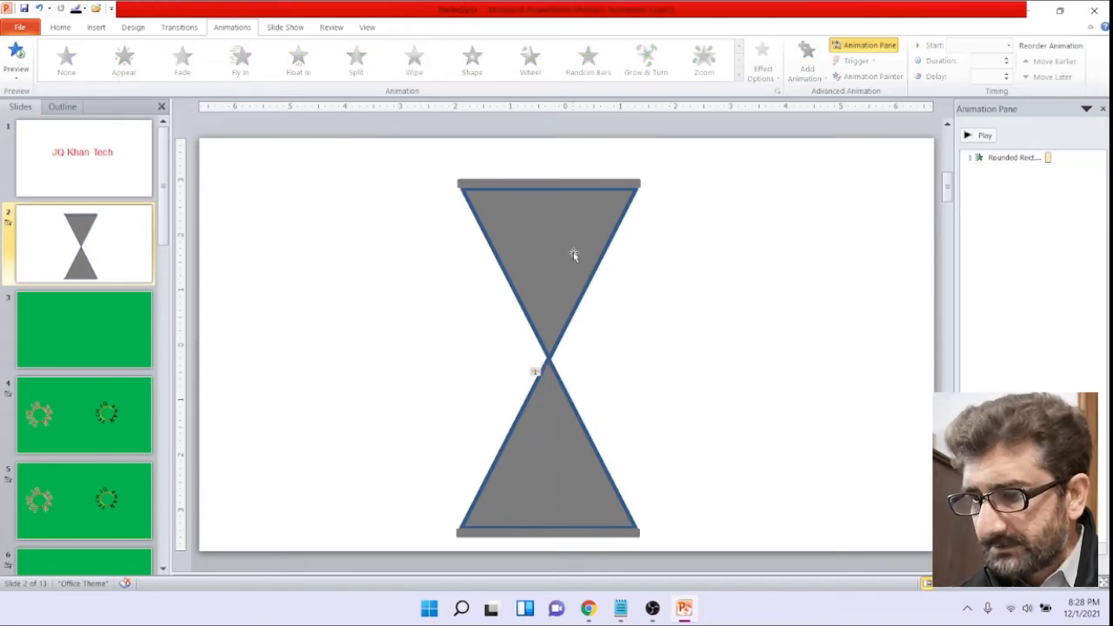
left_click(548, 270)
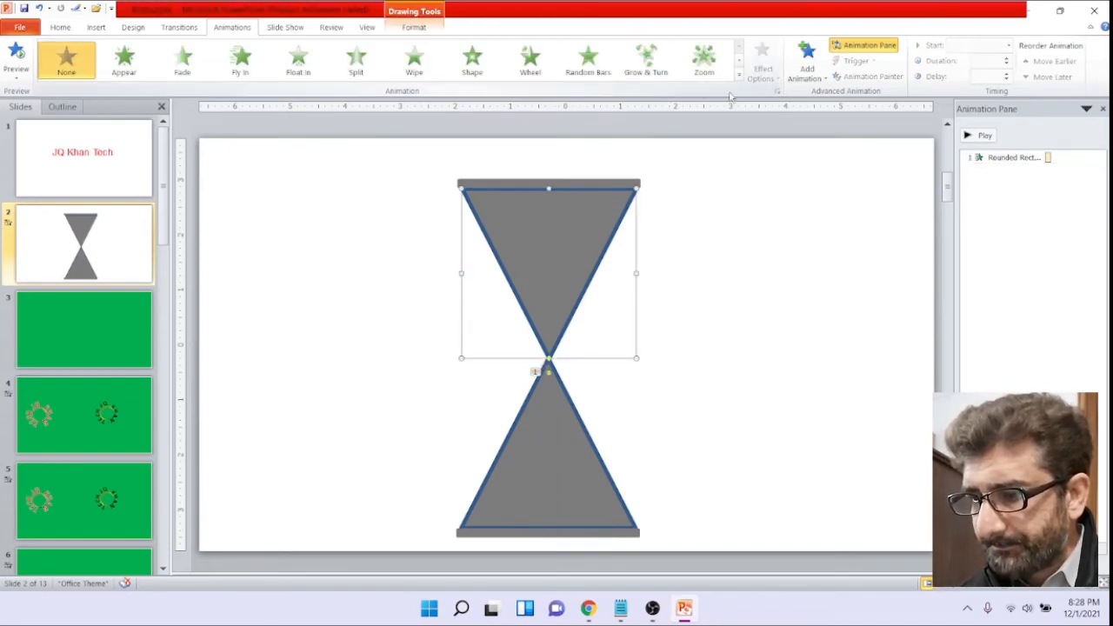
left_click(737, 87)
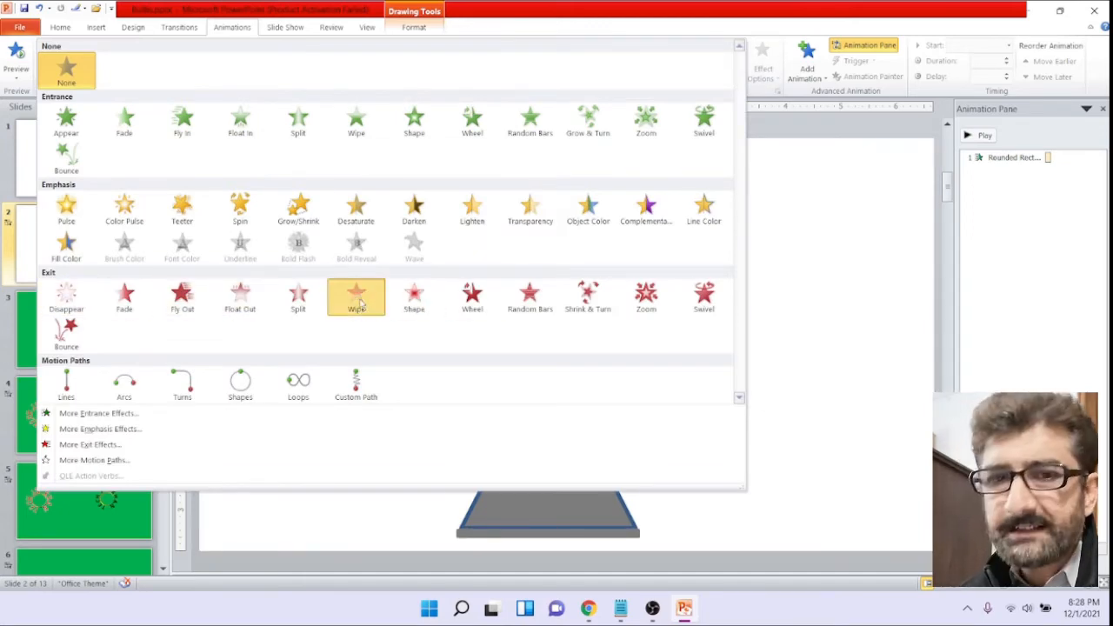
left_click(355, 295)
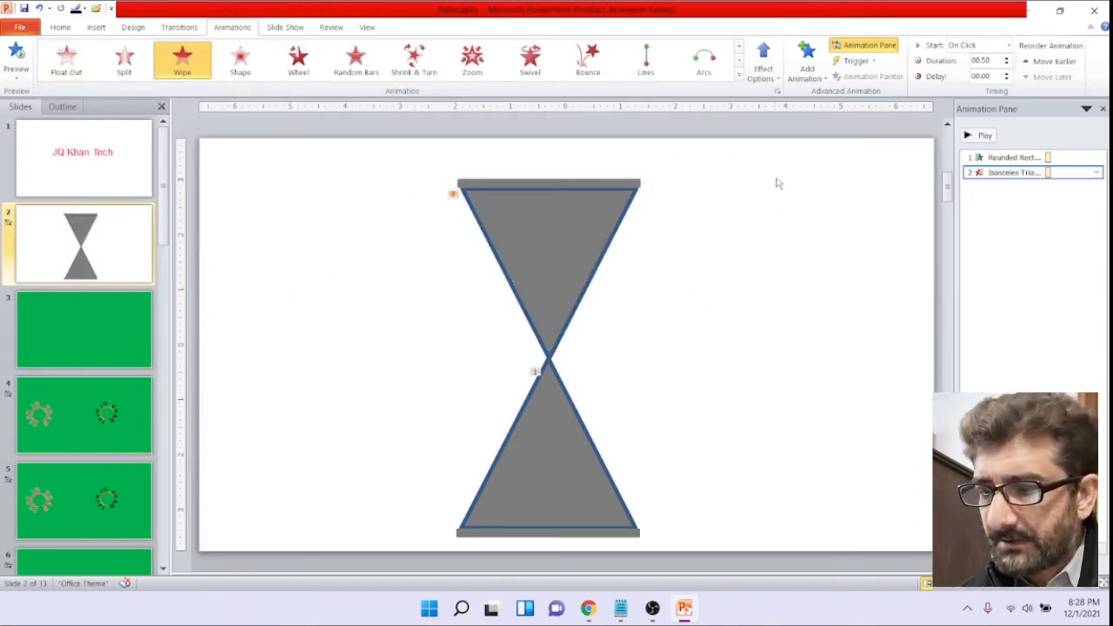
left_click(762, 61)
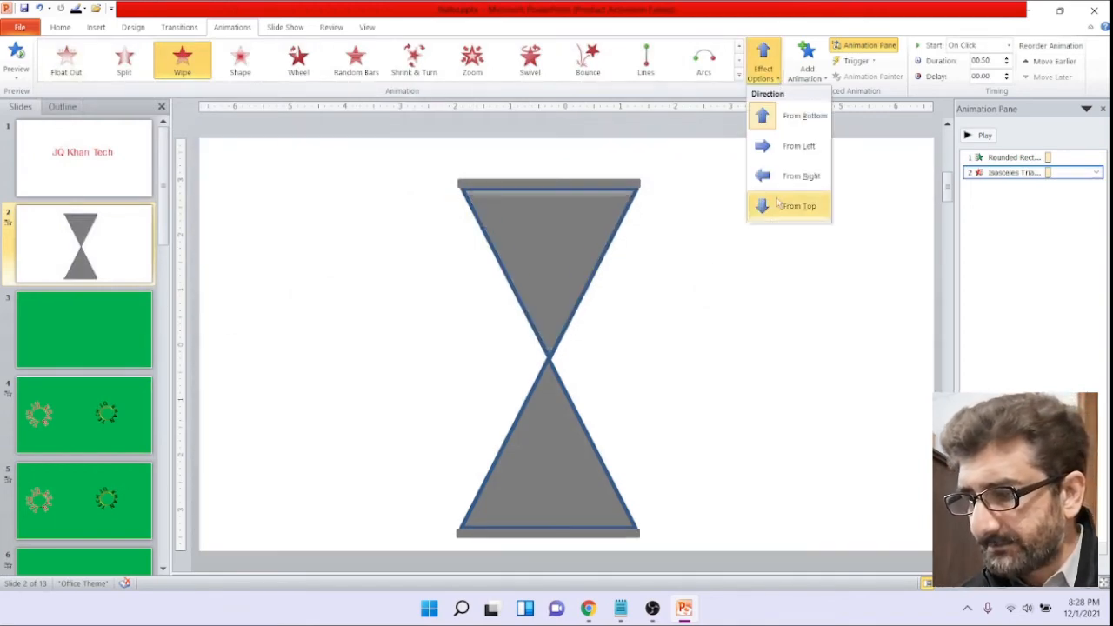
left_click(797, 205)
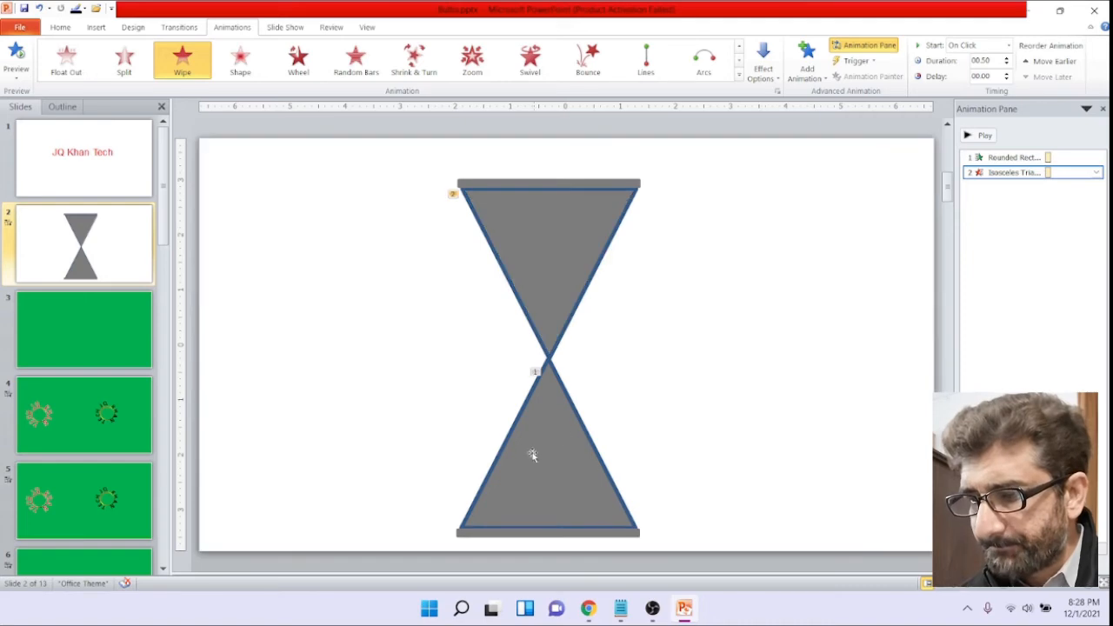
left_click(547, 443)
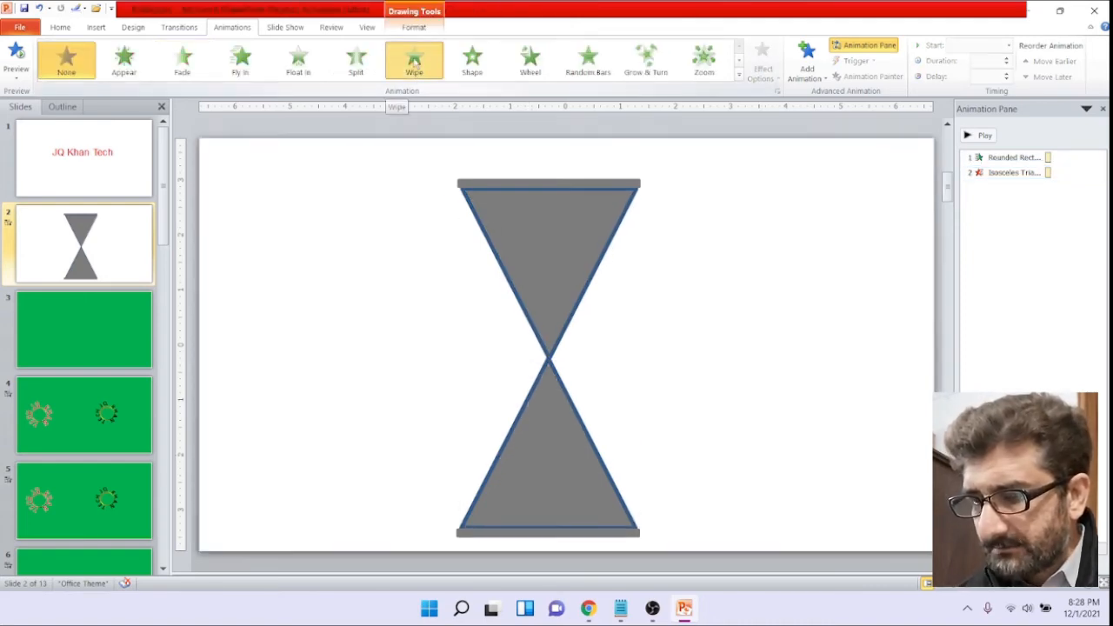
Step: Give the lower triangle a Wipe entrance and start the upper exit After Previous
left_click(413, 59)
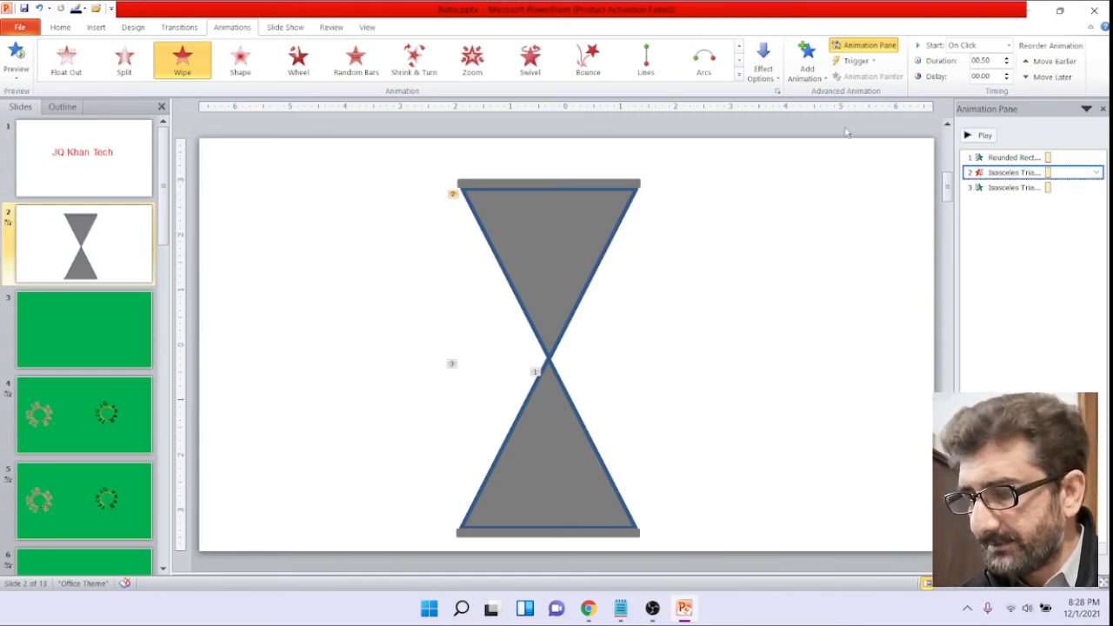
left_click(1006, 45)
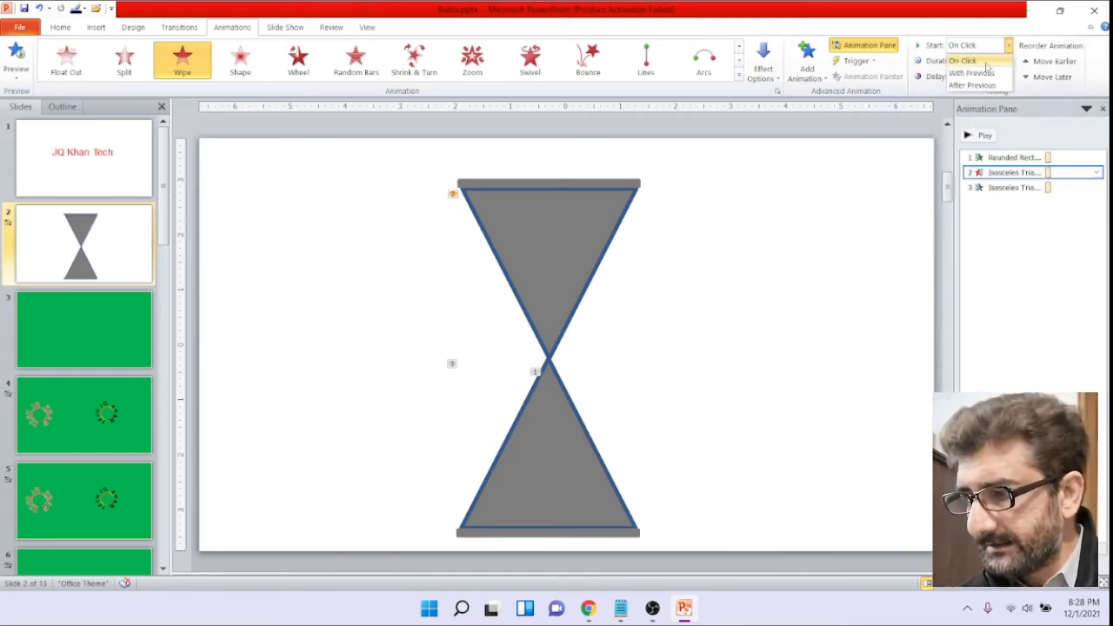
left_click(974, 86)
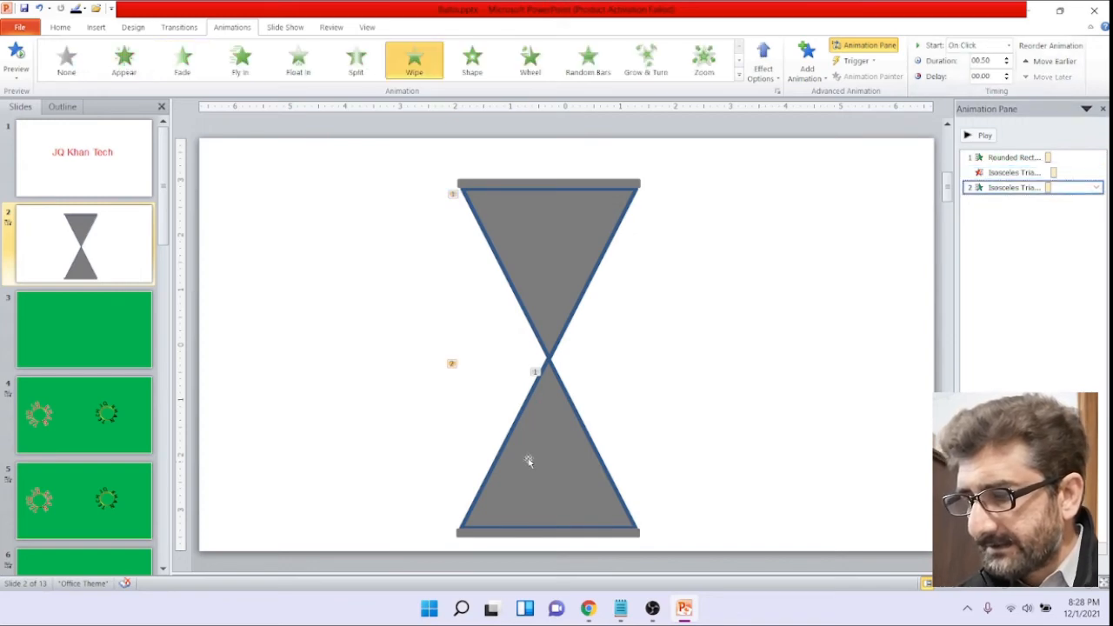
Step: Set the lower triangle's entrance to start With Previous alongside the exit
left_click(1007, 45)
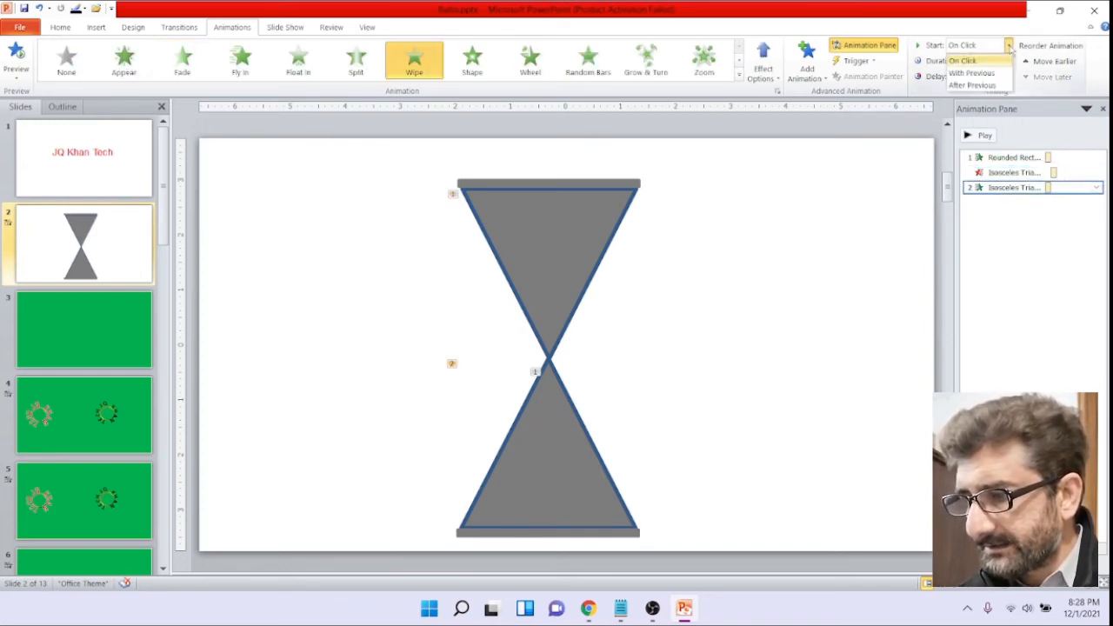
left_click(972, 73)
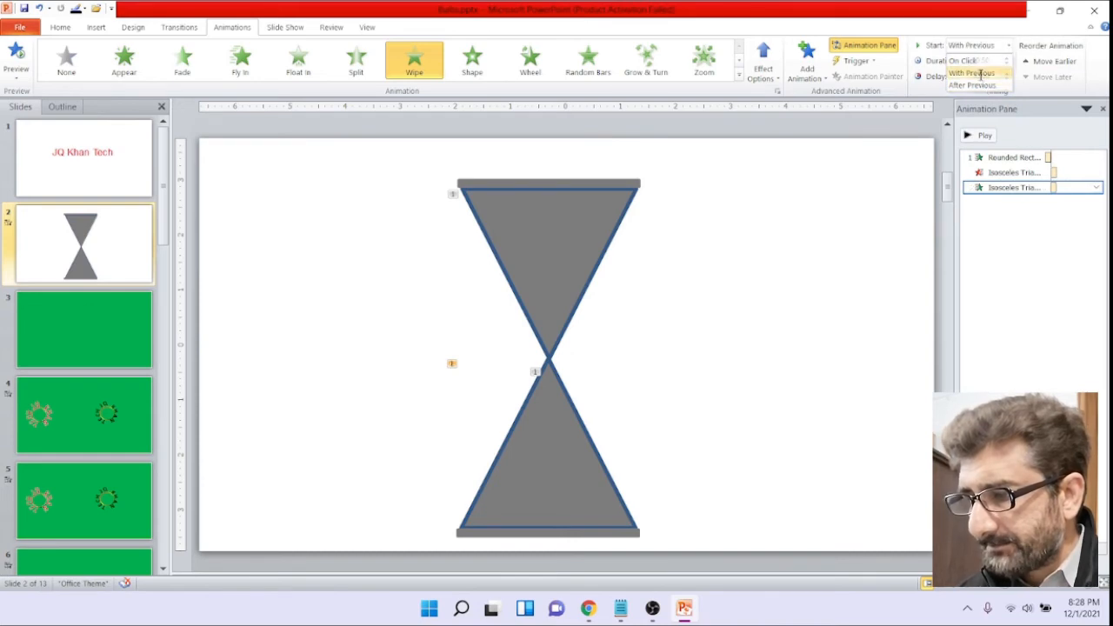
left_click(973, 85)
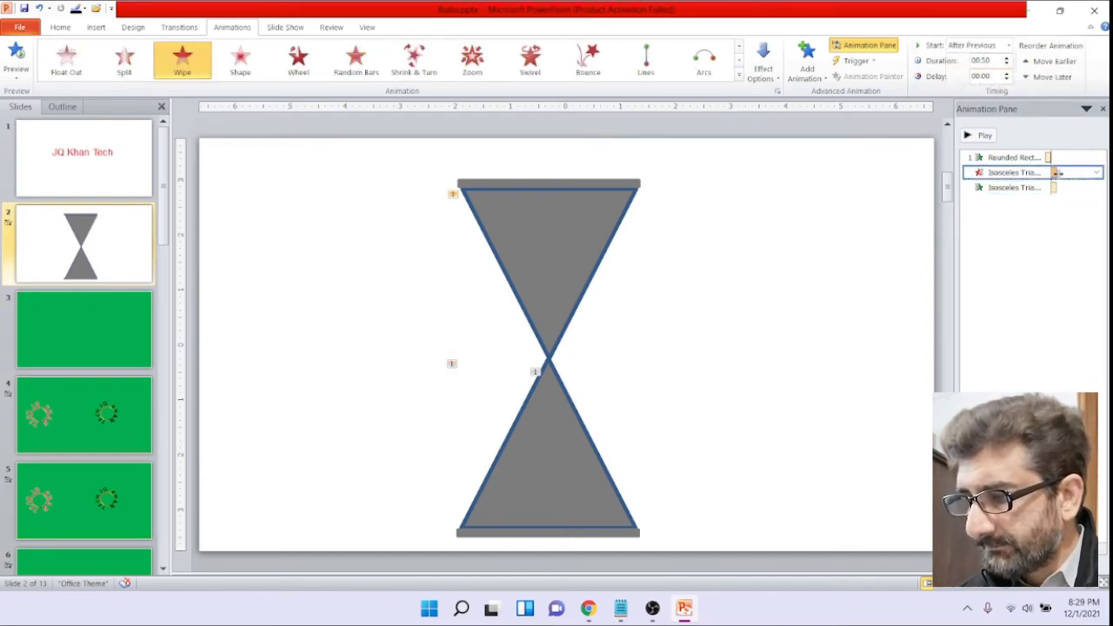
left_click(1095, 172)
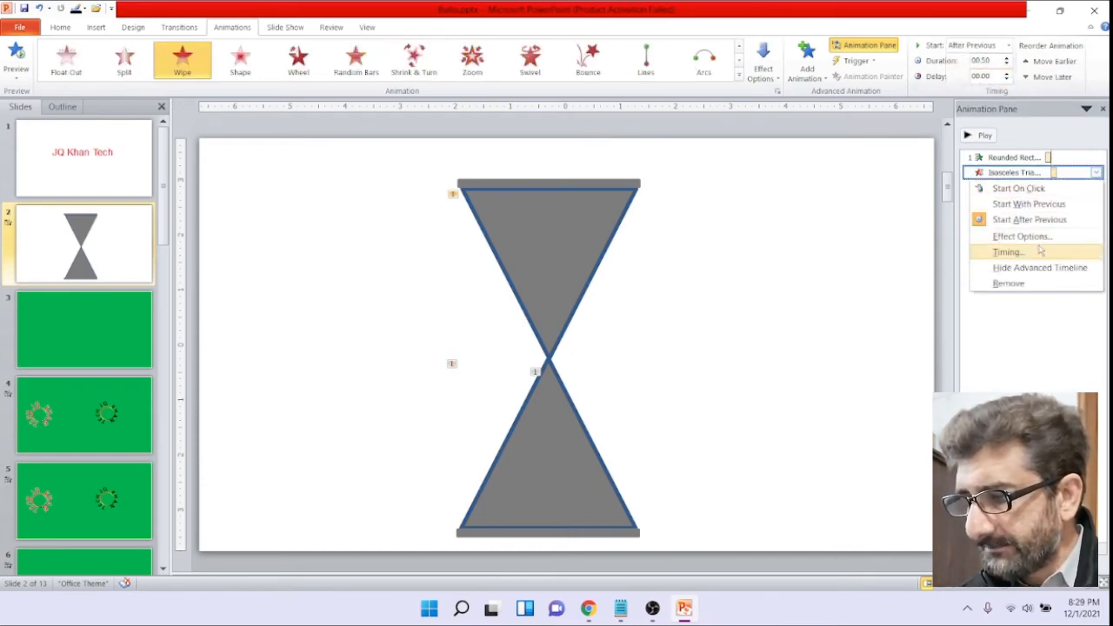
Step: Set the upper triangle's Wipe exit duration to 5 seconds (Very Slow) in Timing
left_click(1009, 250)
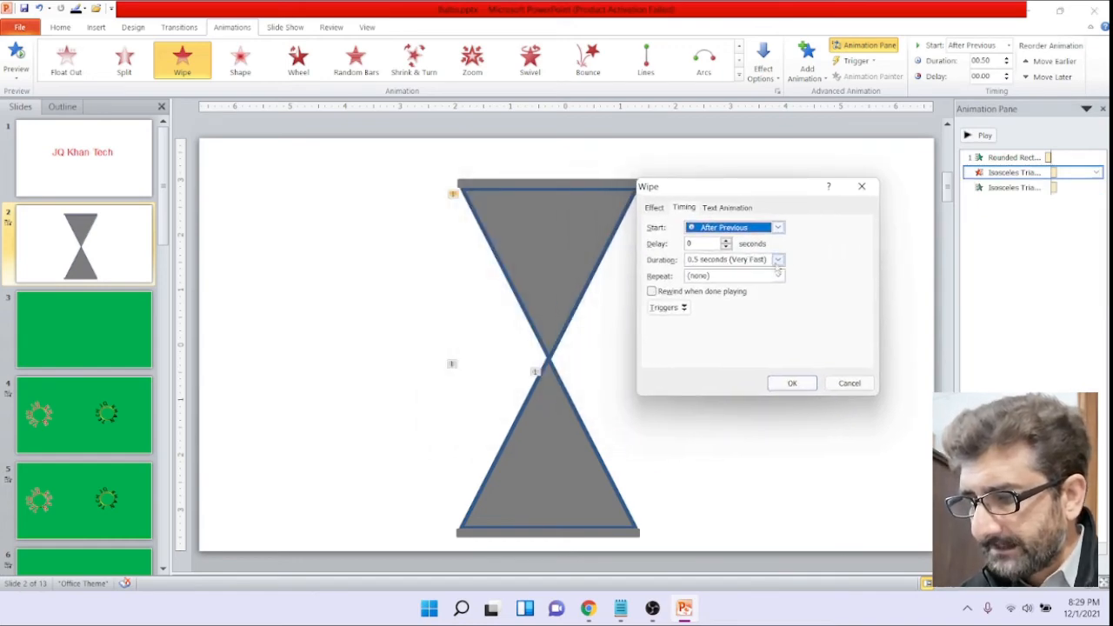
left_click(776, 259)
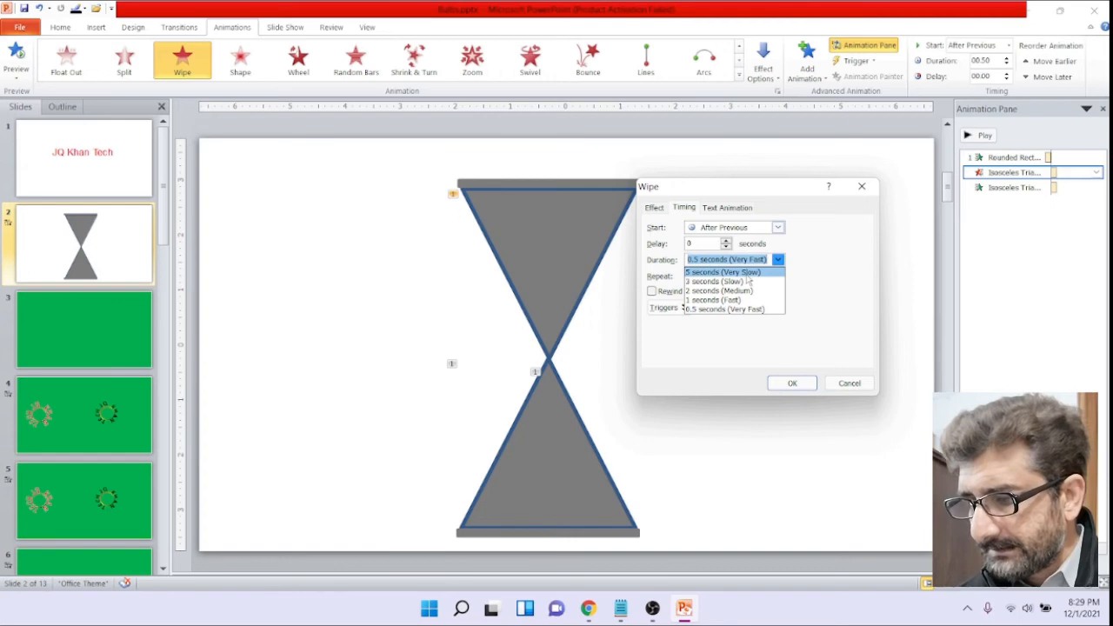
left_click(724, 271)
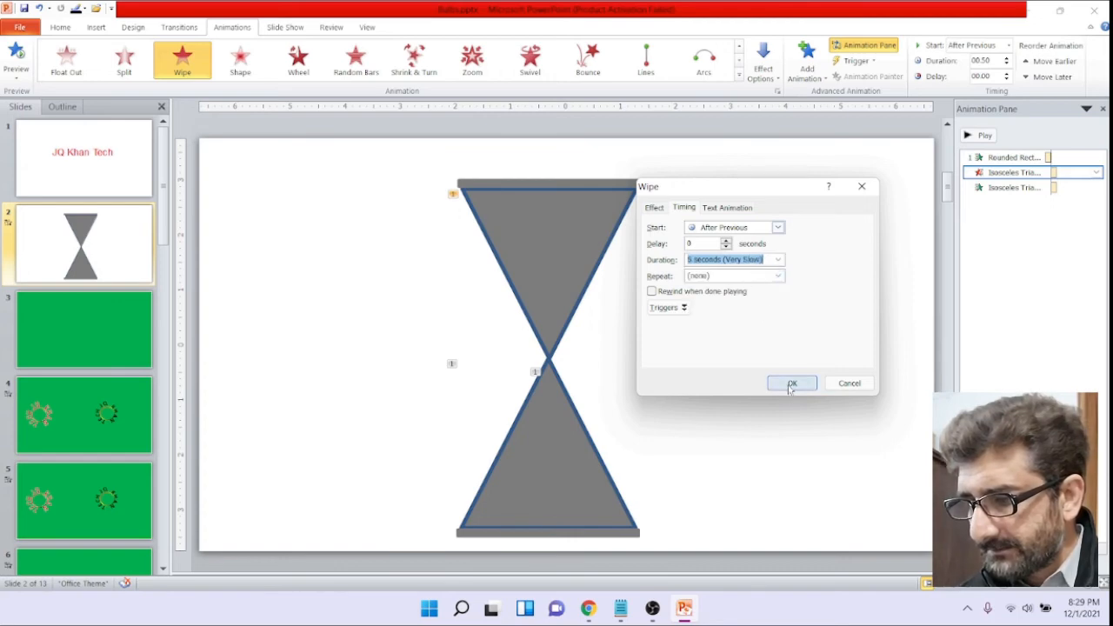
left_click(791, 384)
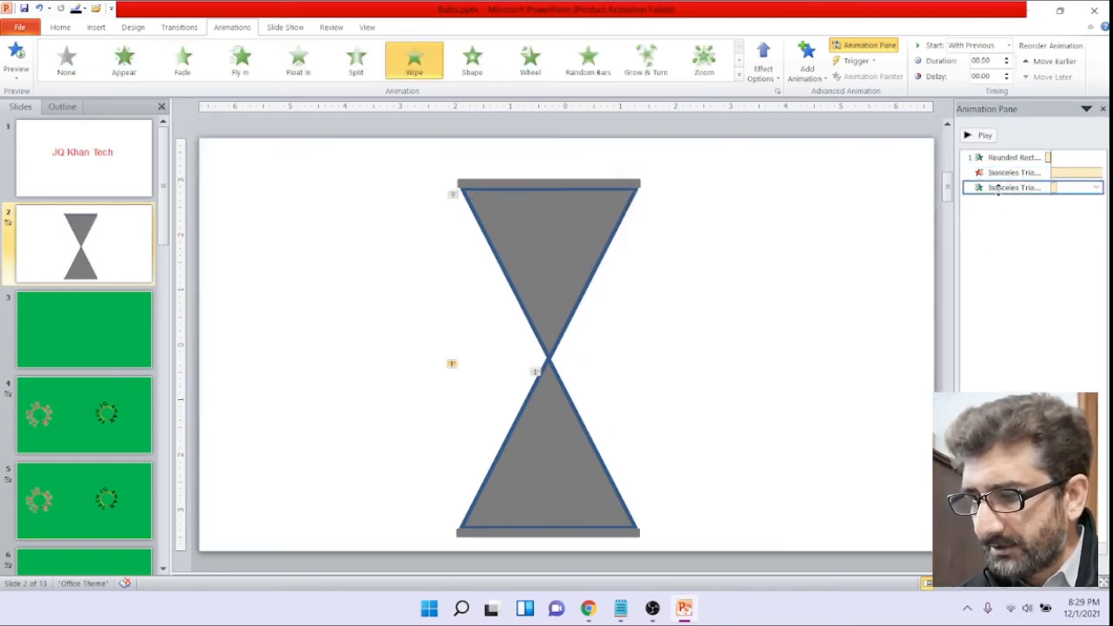
left_click(1096, 188)
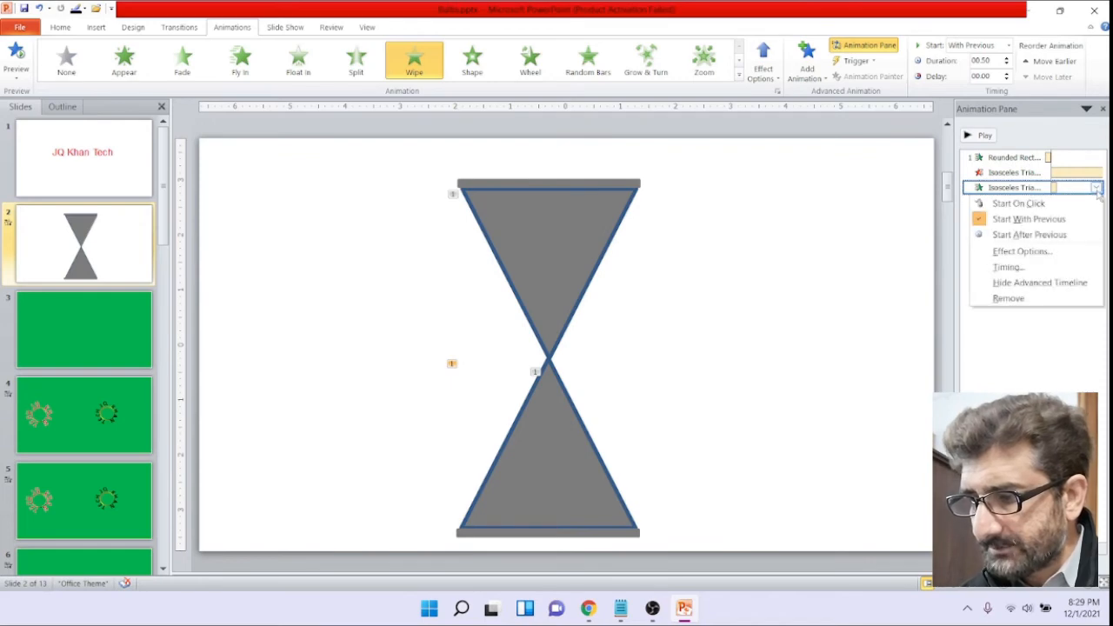
Step: Give the lower triangle's Wipe entrance a 5-second Very Slow duration, matching the upper exit
left_click(1008, 268)
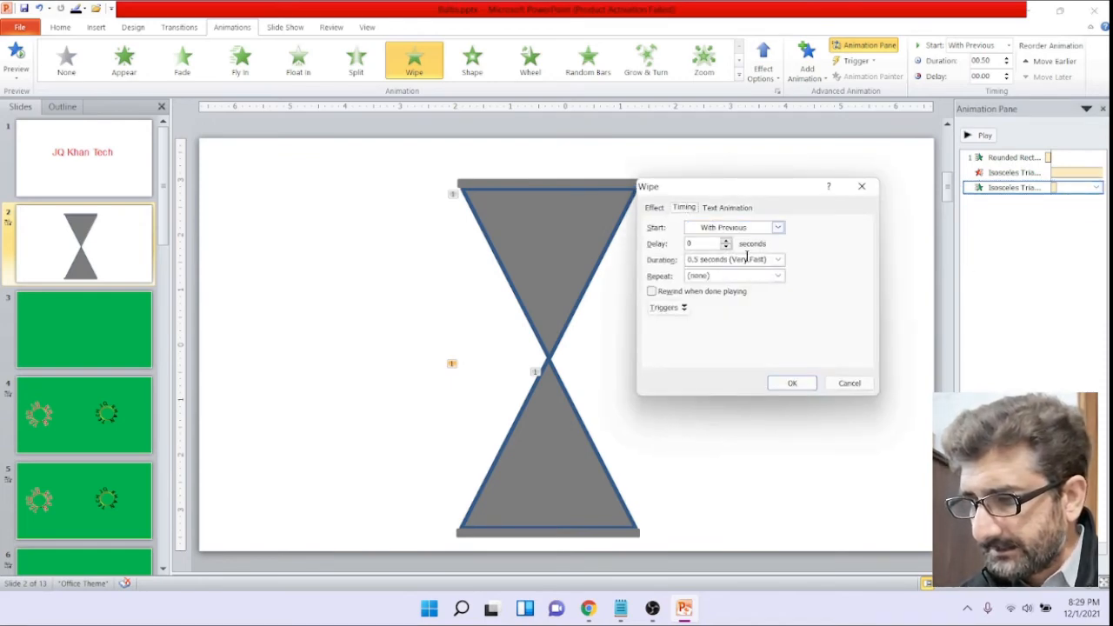
left_click(775, 259)
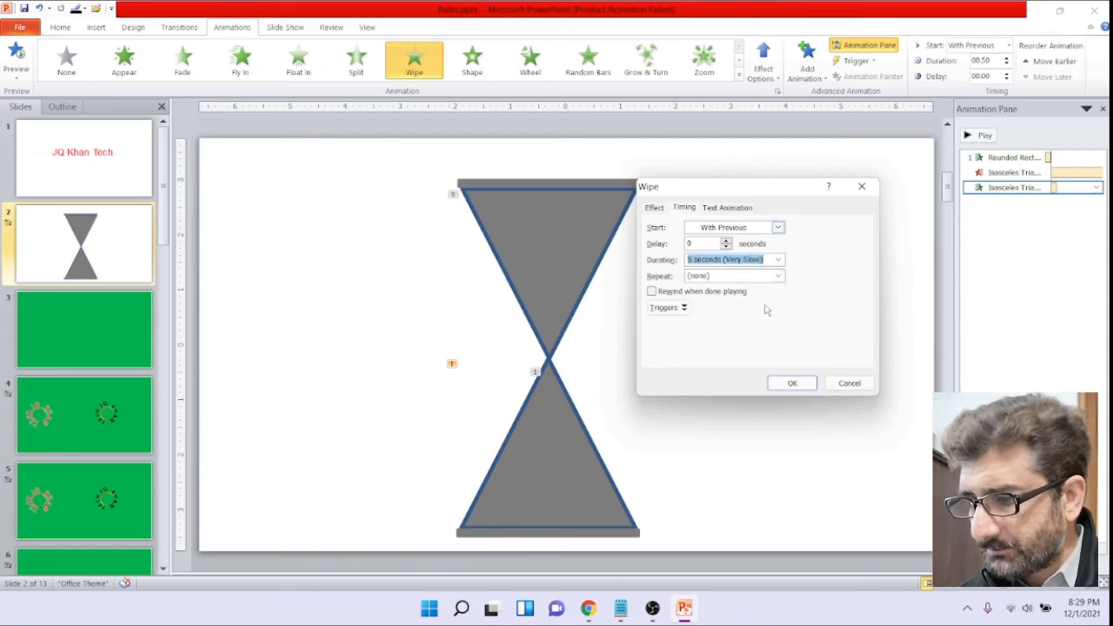
left_click(789, 383)
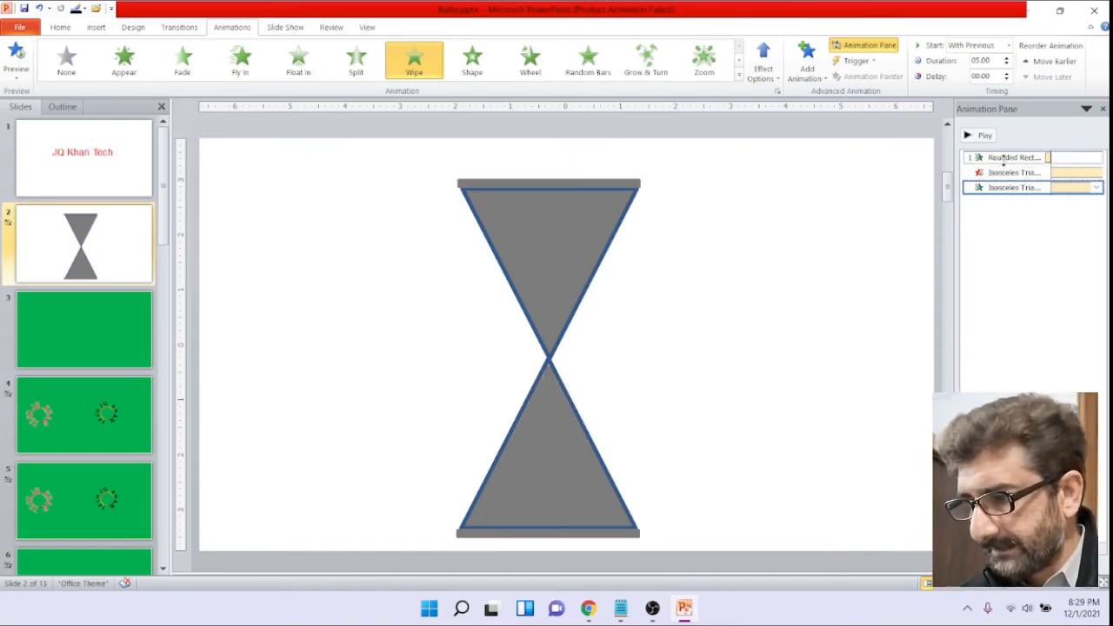
left_click(1096, 157)
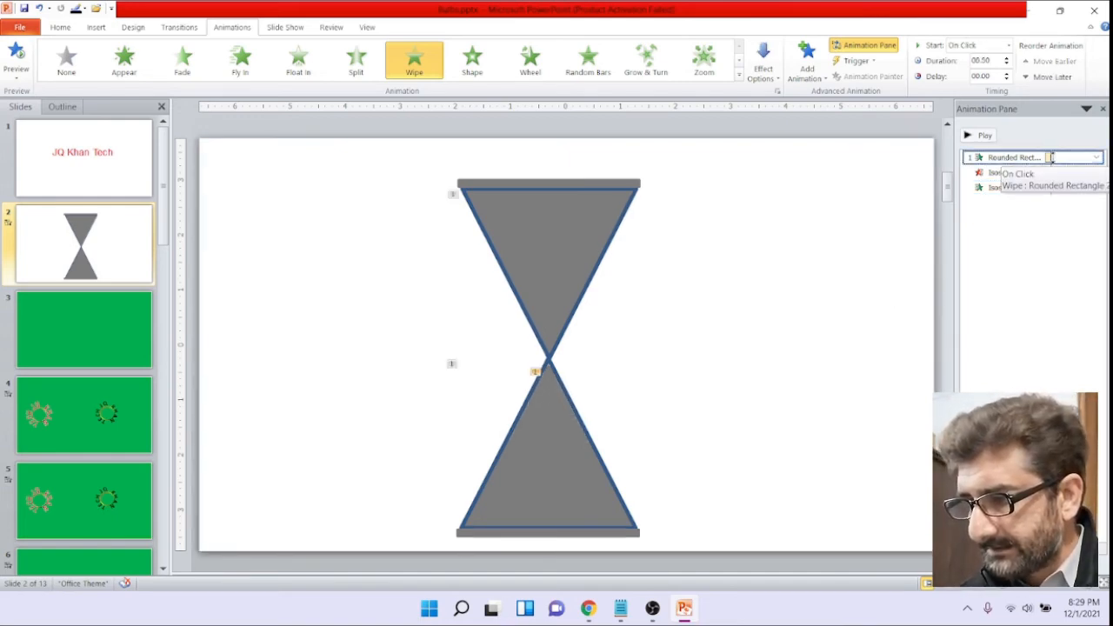